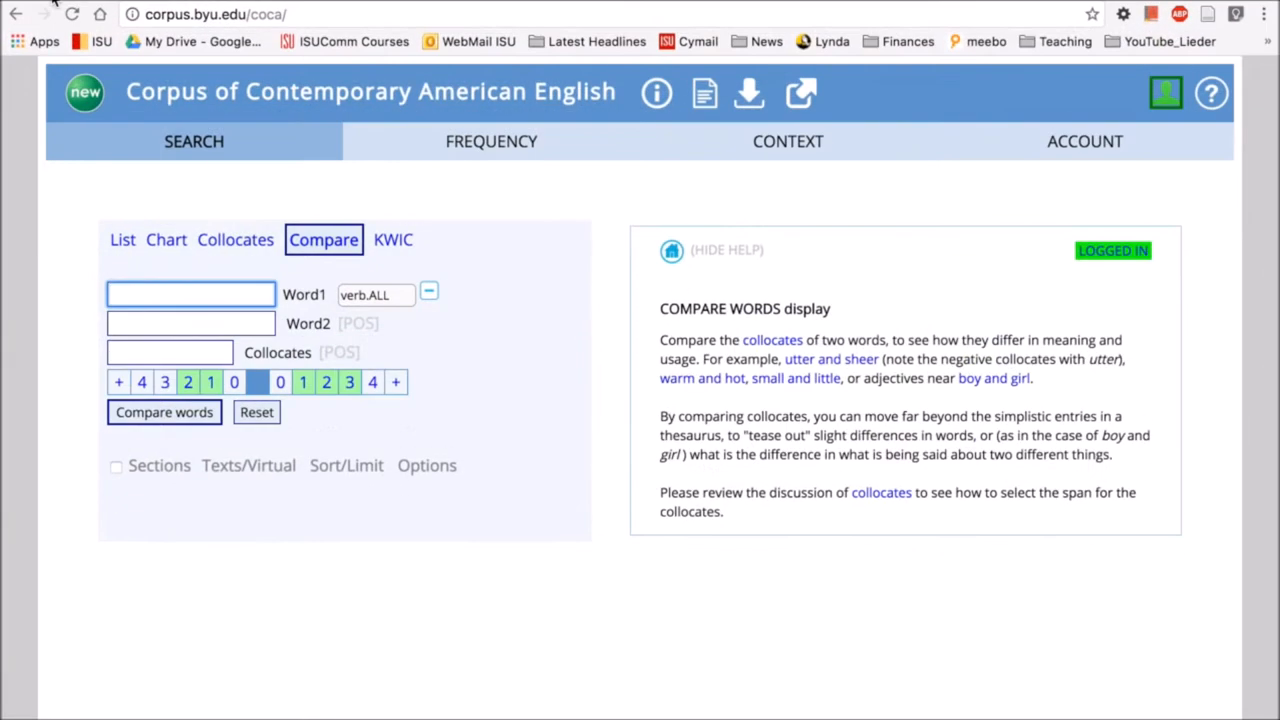
pyautogui.moveTo(517, 238)
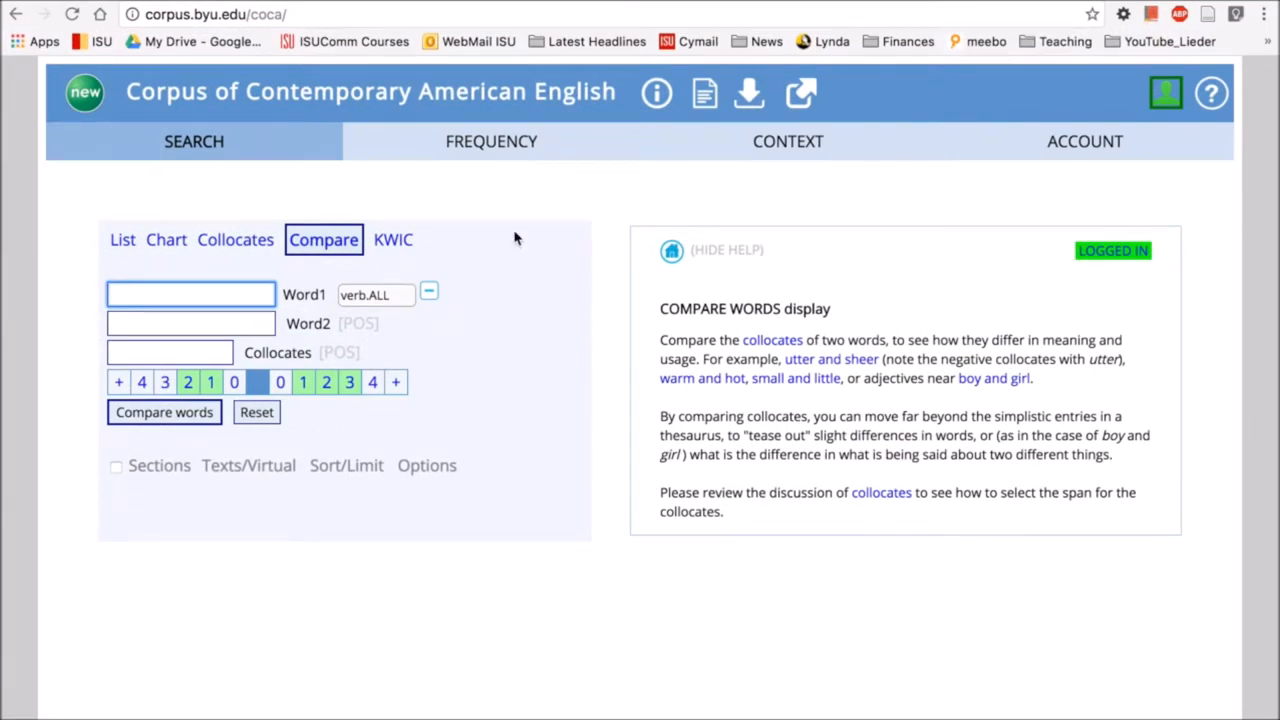
pyautogui.moveTo(373, 291)
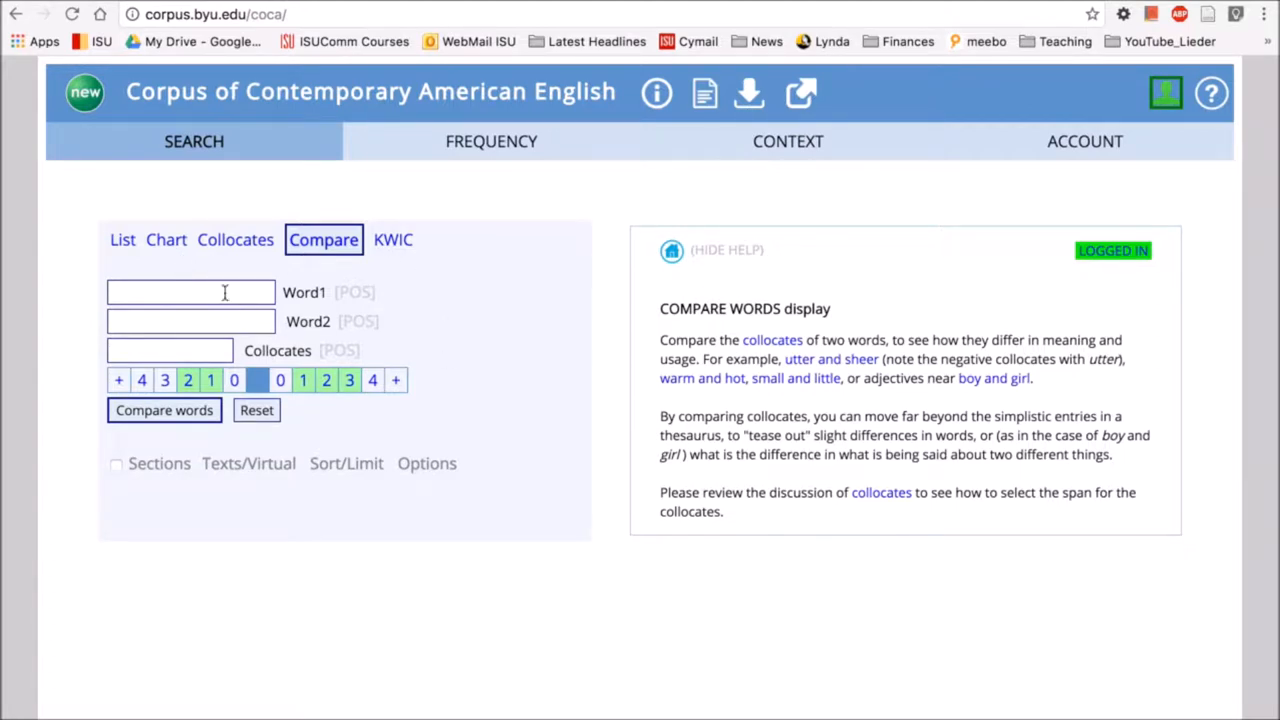
# Enter 'big' as Word1, 'large' as Word2, and the '*' wildcard as collocate
pyautogui.write('big')
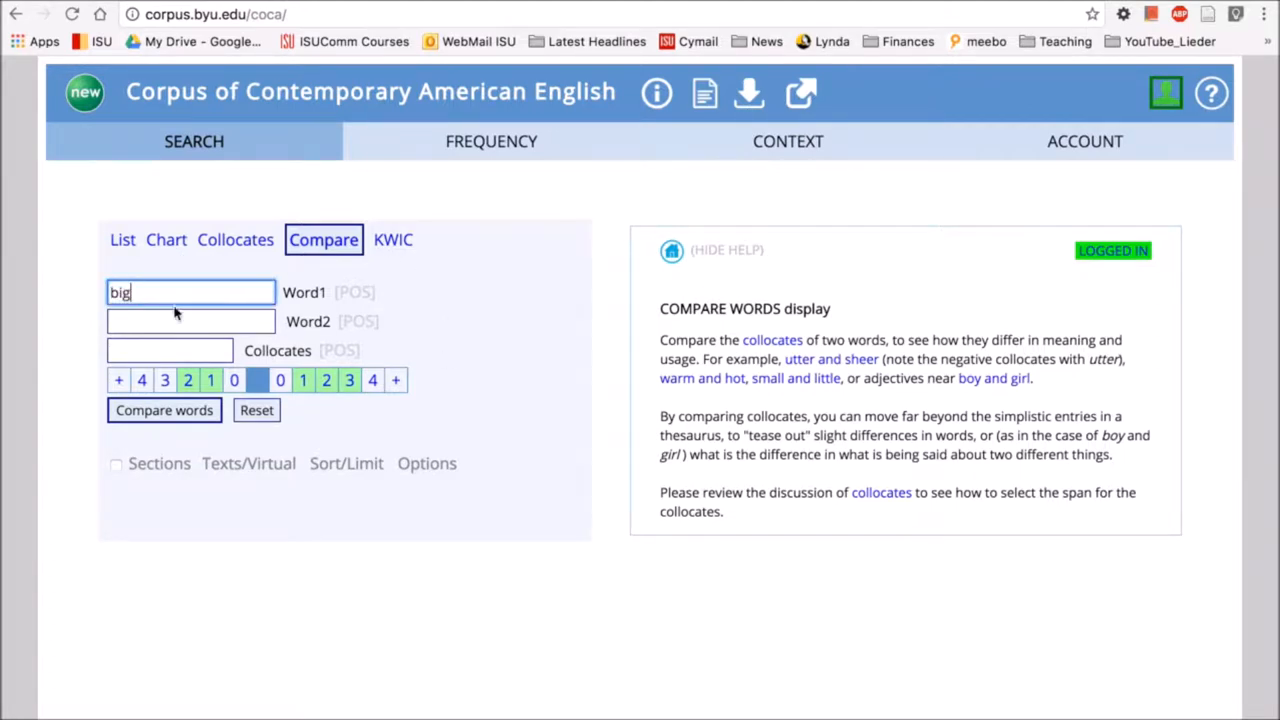
pyautogui.write('large')
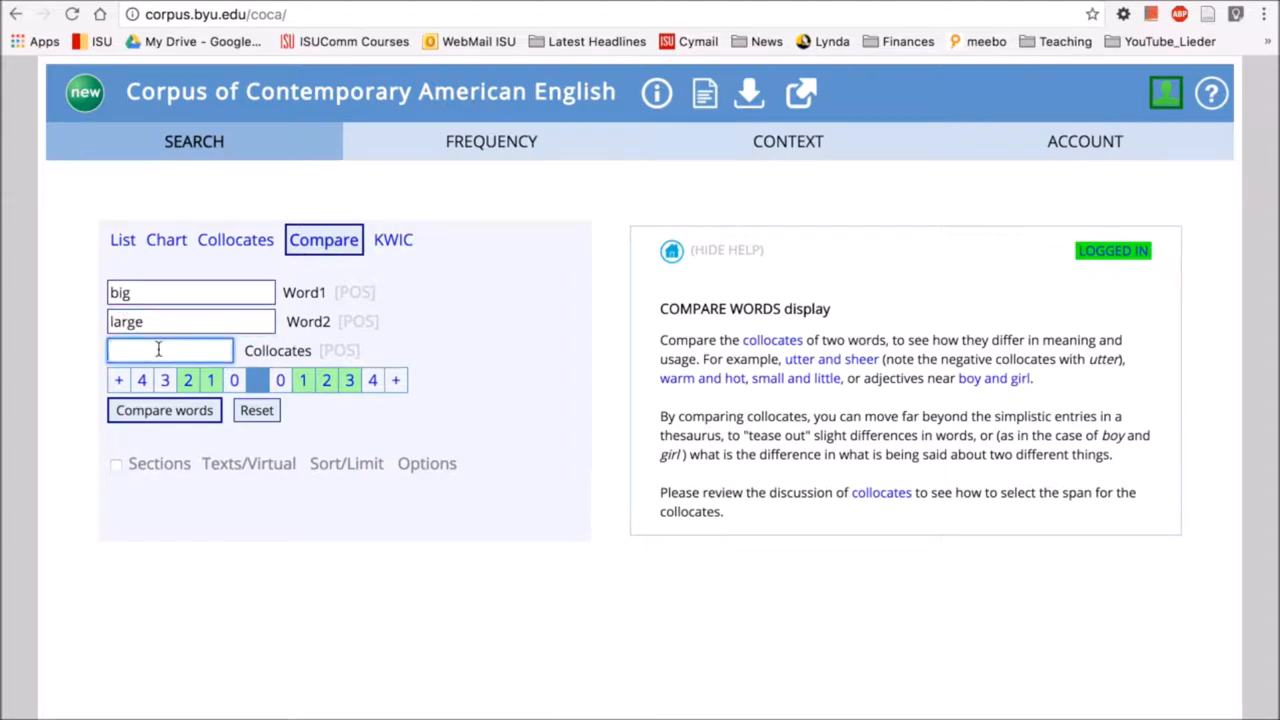
pyautogui.write('*')
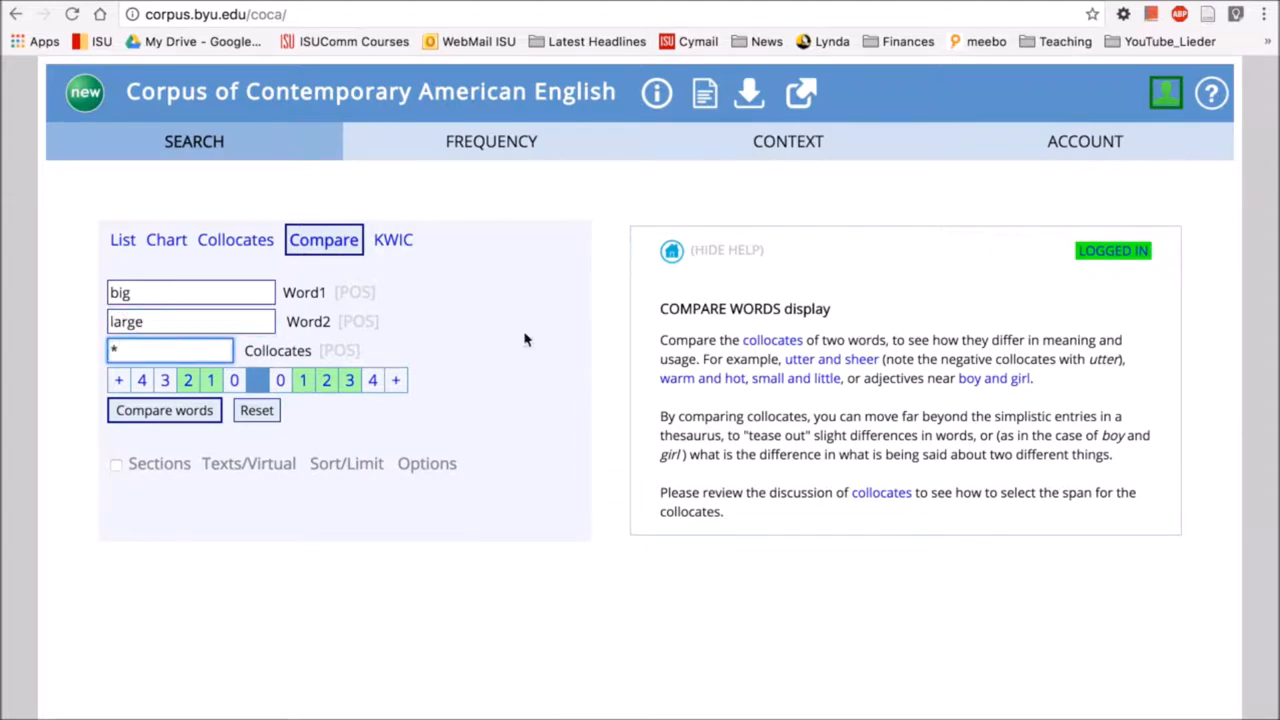
pyautogui.moveTo(465, 413)
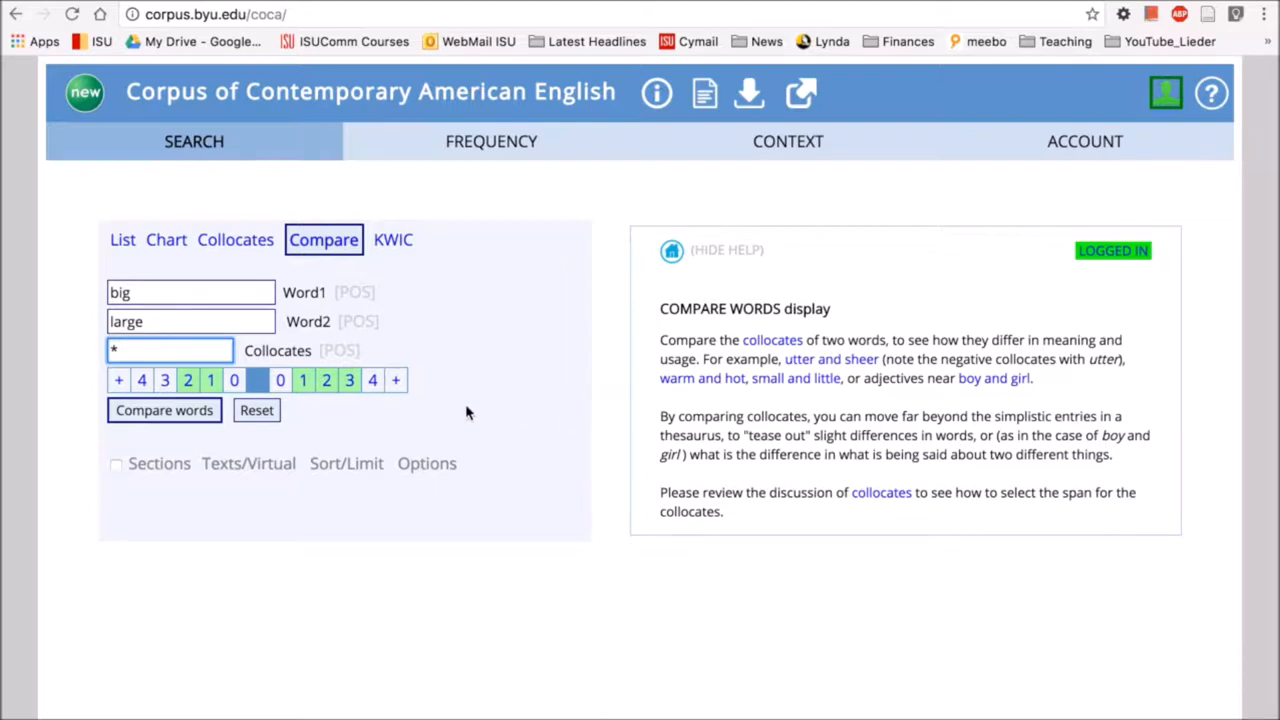
pyautogui.moveTo(168, 411)
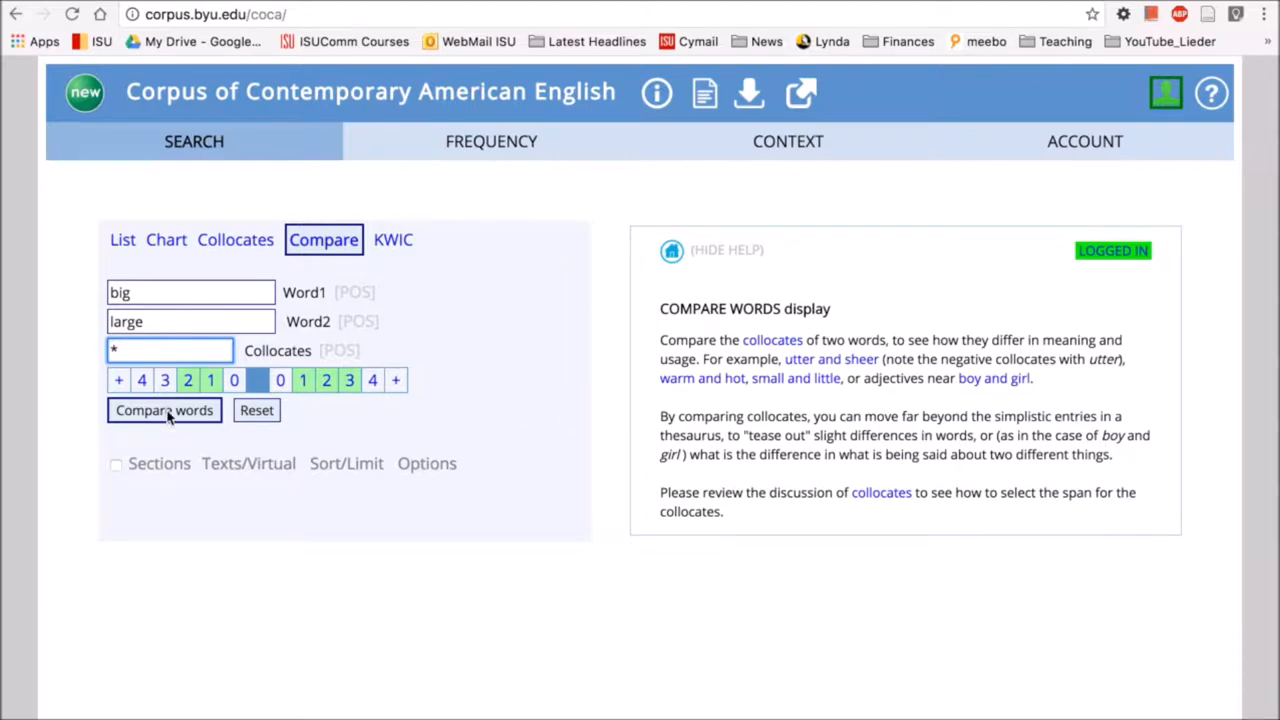
pyautogui.moveTo(480, 349)
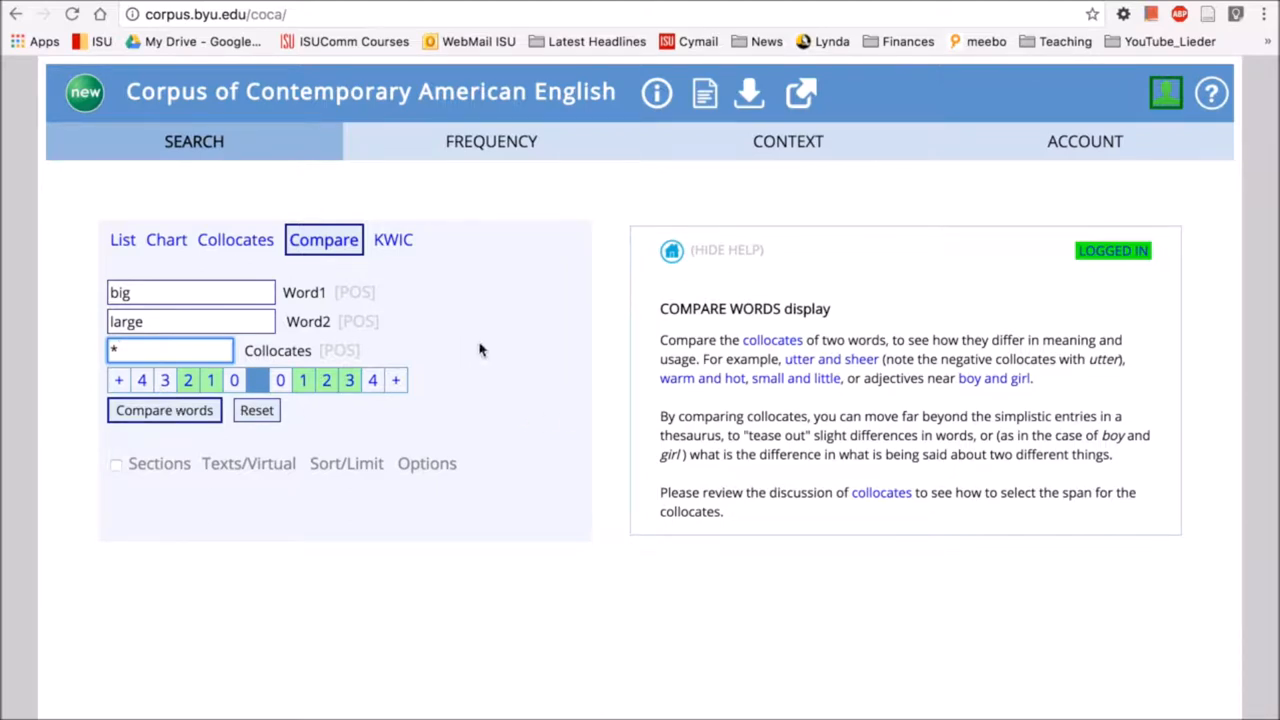
# Set the Sort/Limit minimum to MUT INFO 3 and compare big versus large
pyautogui.click(351, 463)
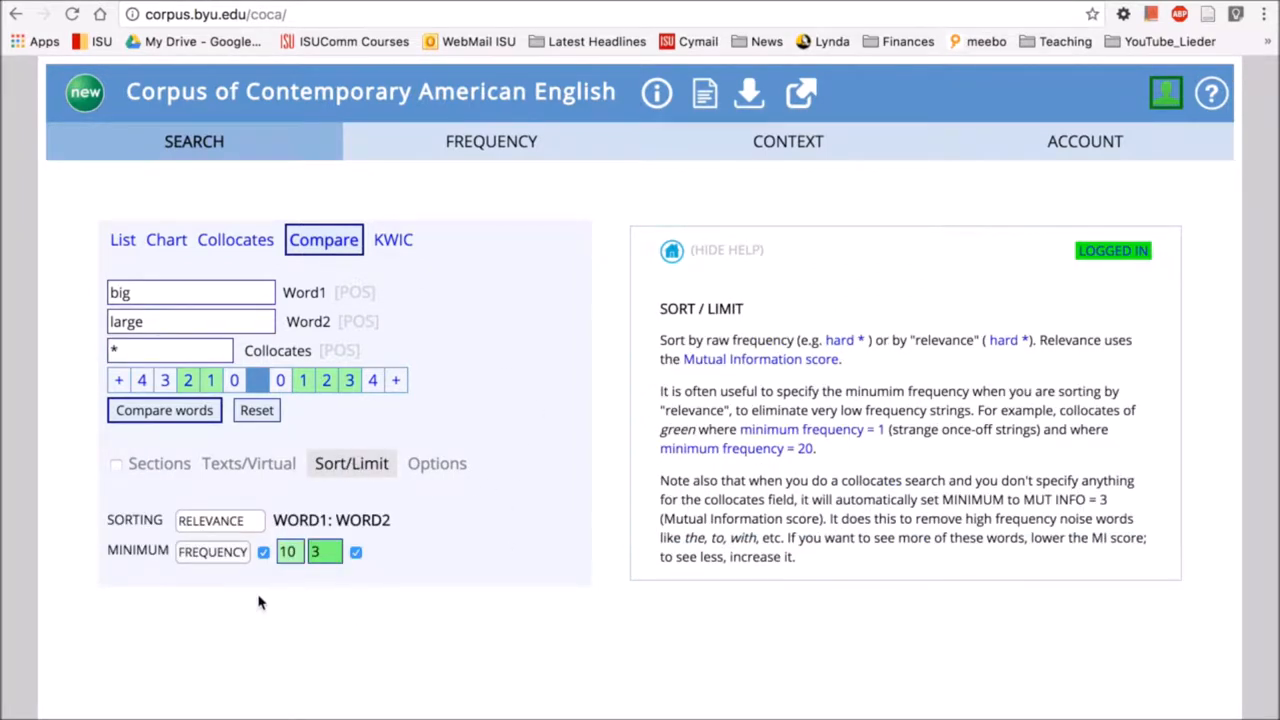
pyautogui.click(212, 551)
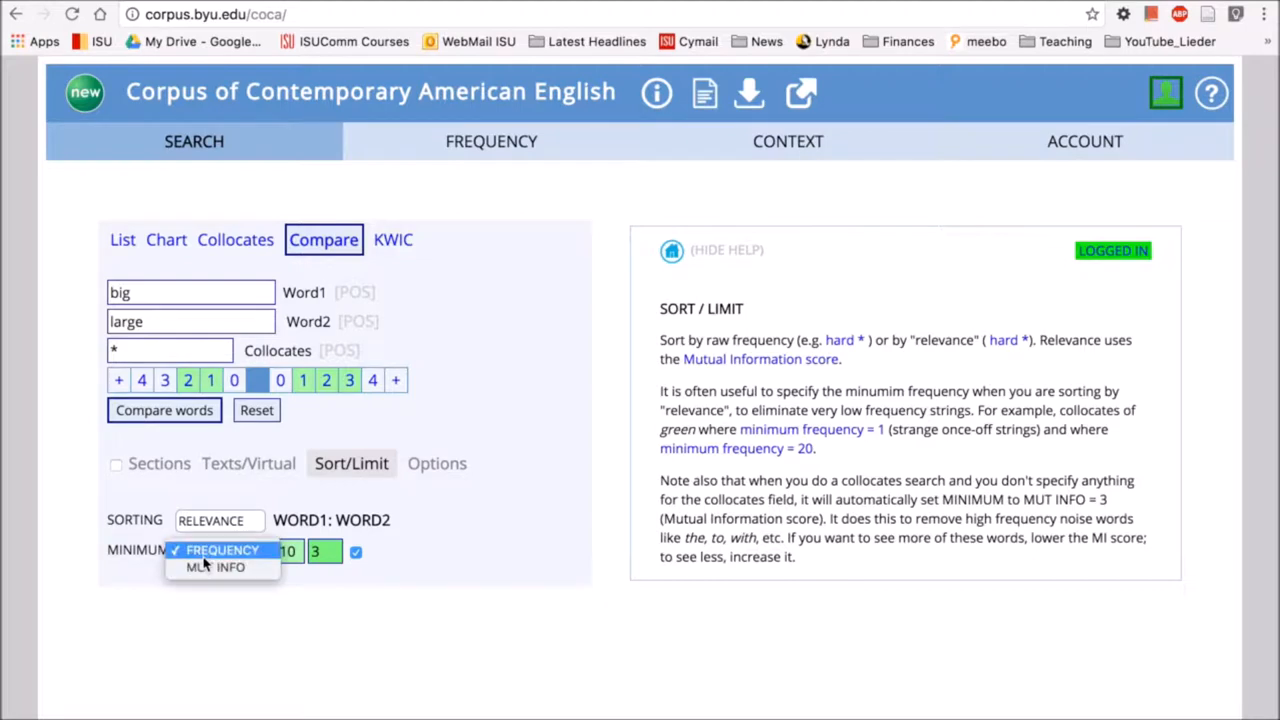
pyautogui.click(217, 567)
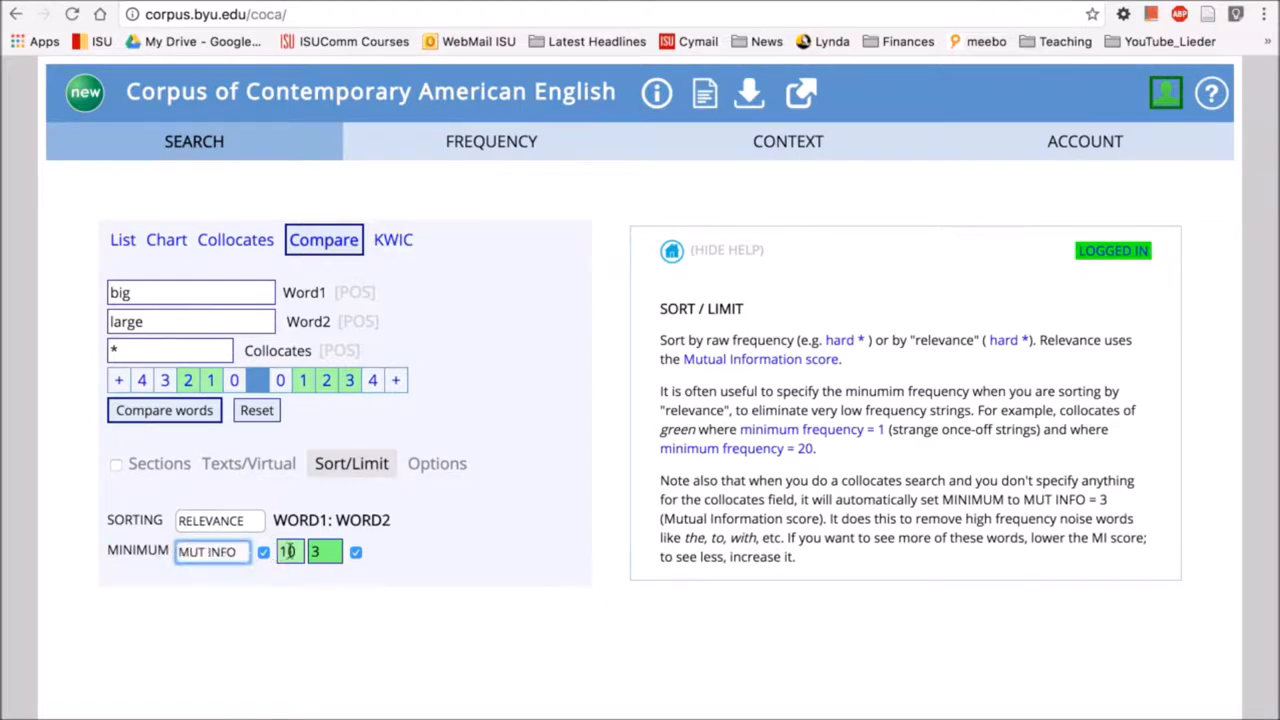
pyautogui.write('3')
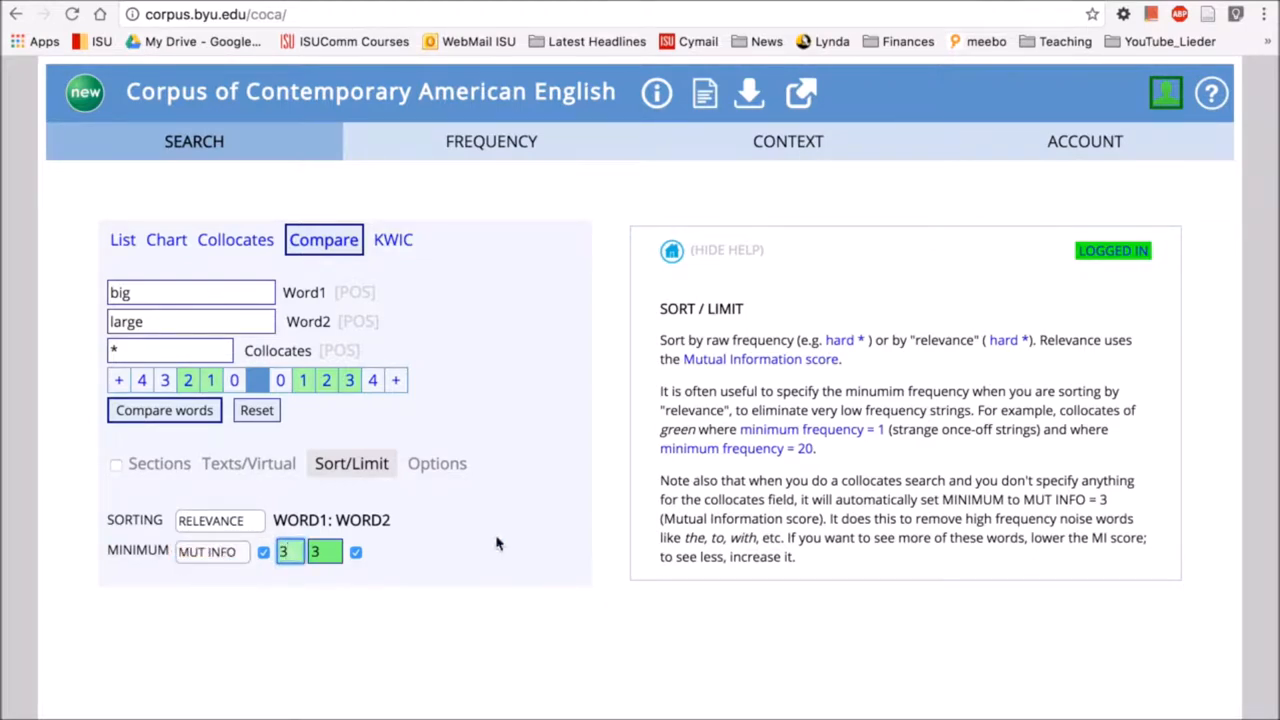
pyautogui.moveTo(400, 538)
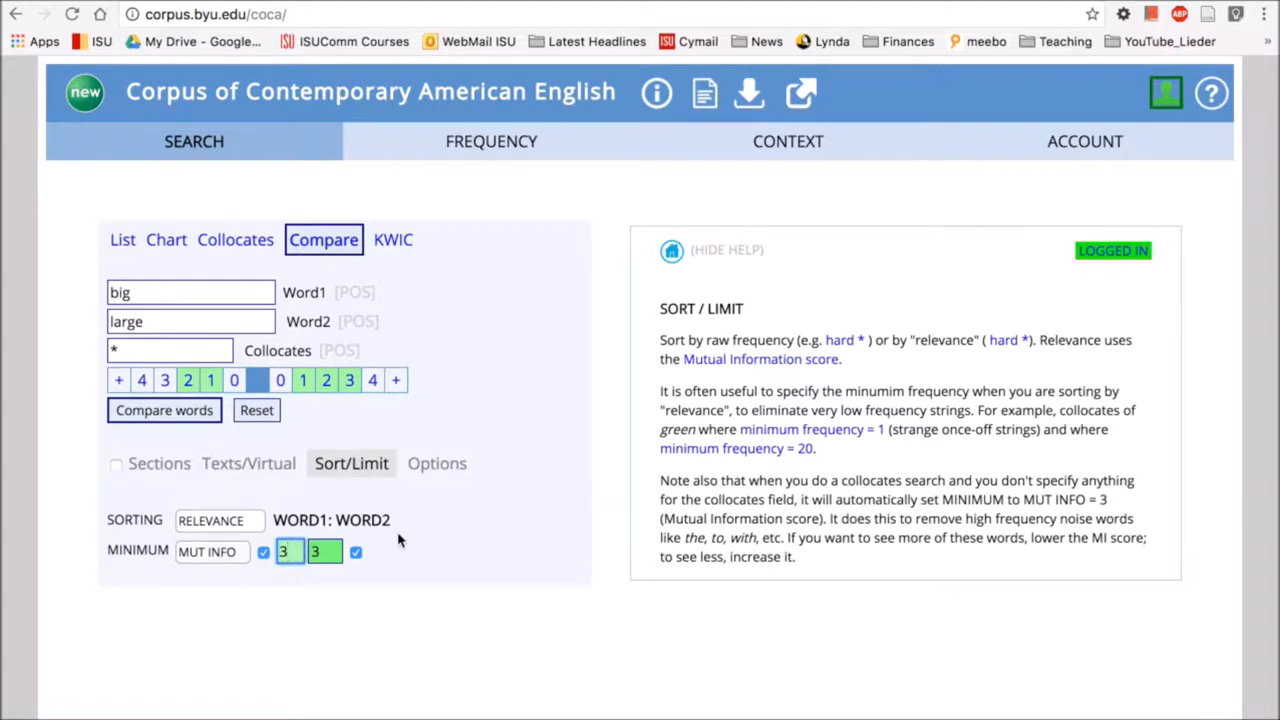
pyautogui.click(164, 410)
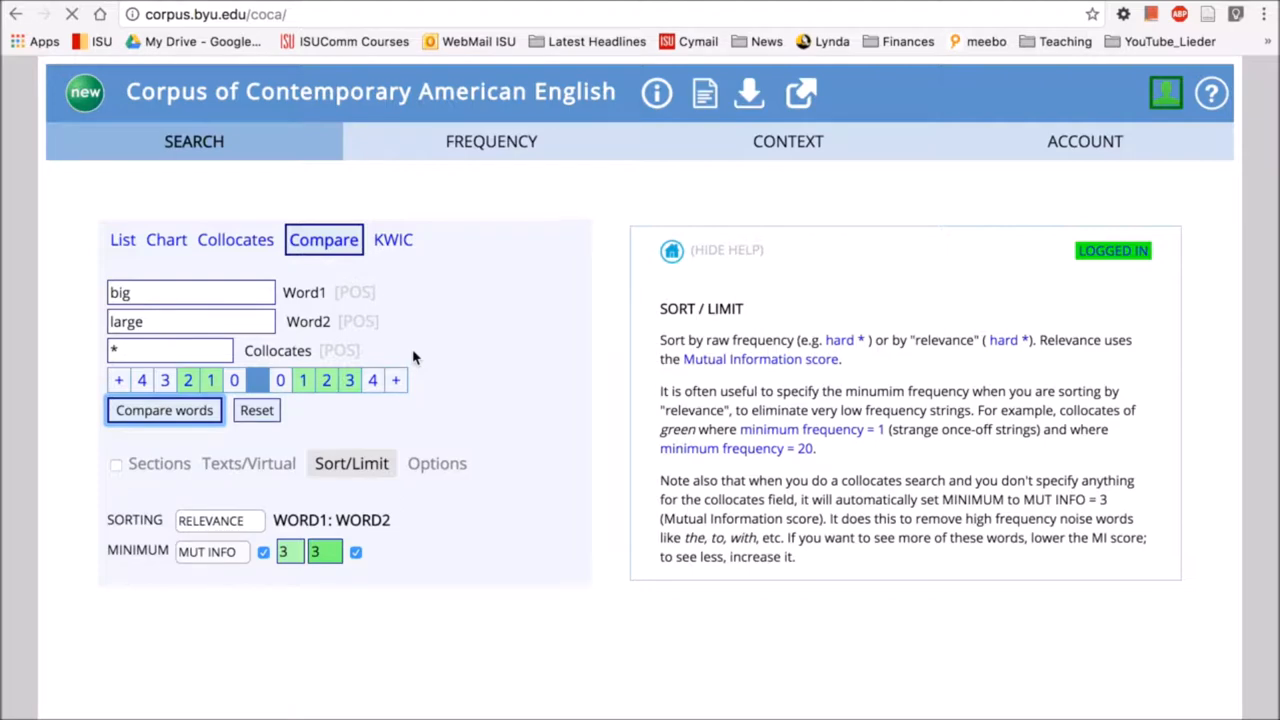
pyautogui.click(164, 410)
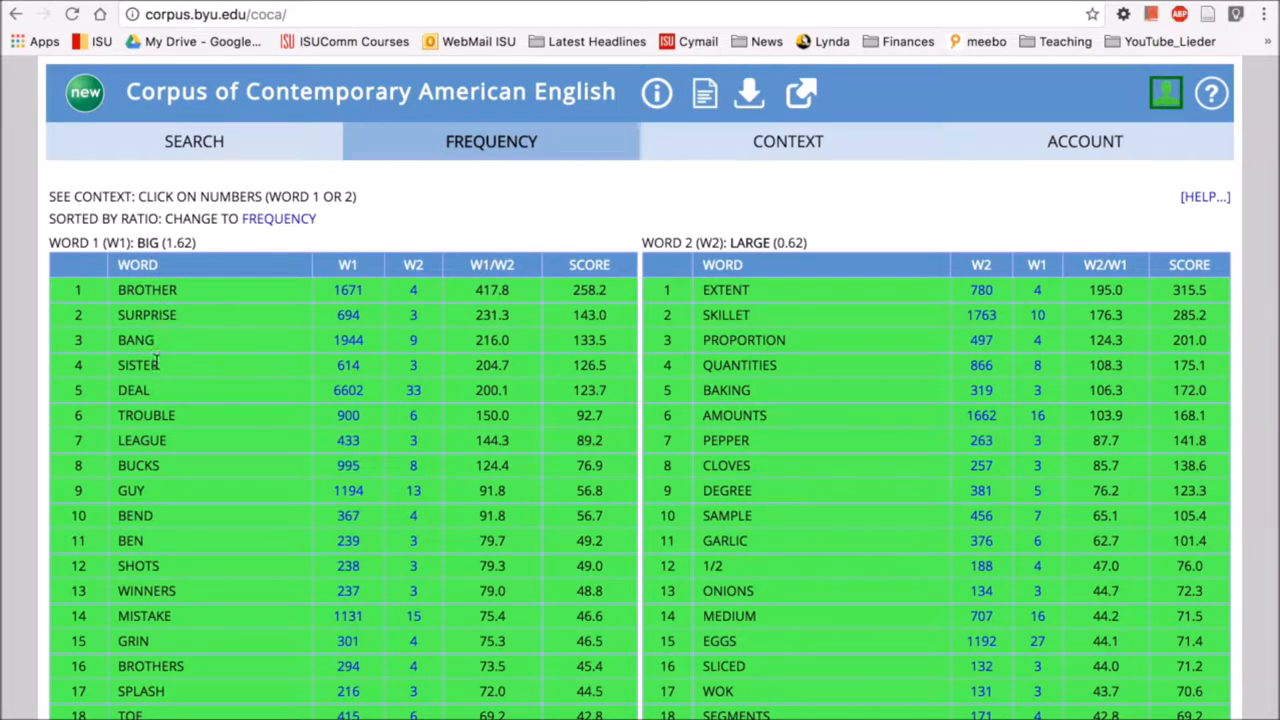
pyautogui.moveTo(158, 412)
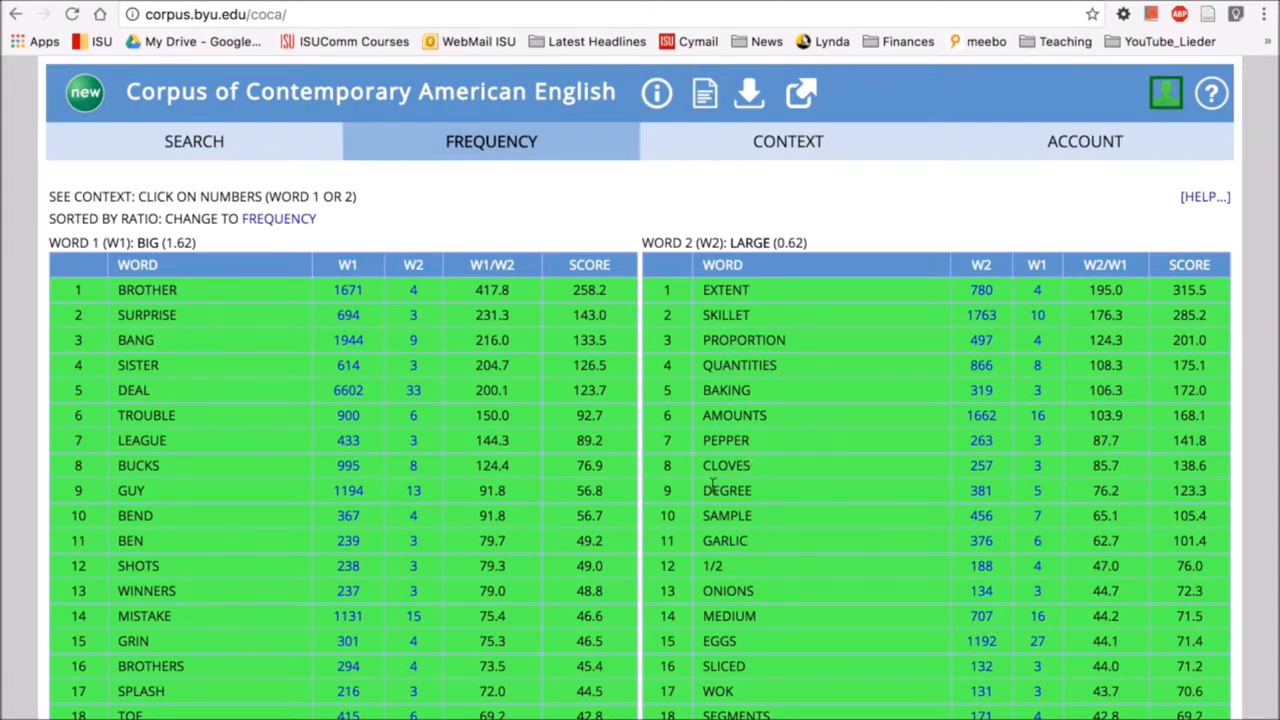
pyautogui.moveTo(250, 500)
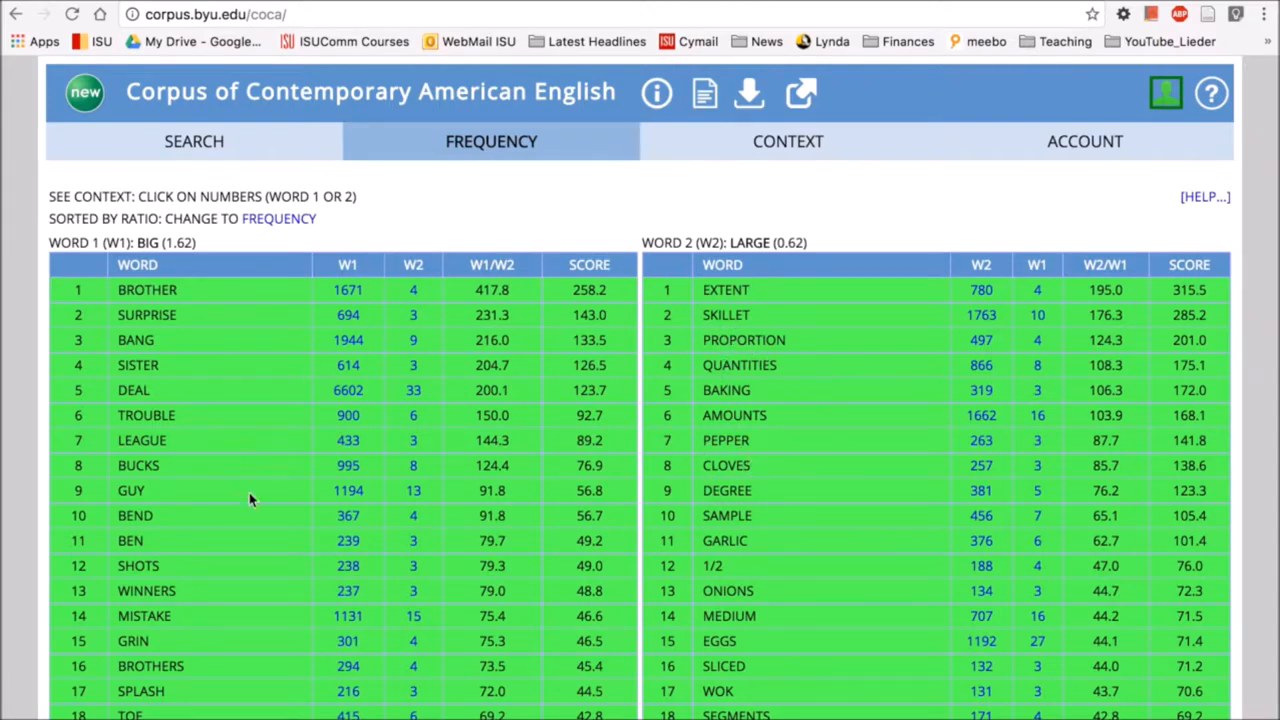
pyautogui.moveTo(420, 375)
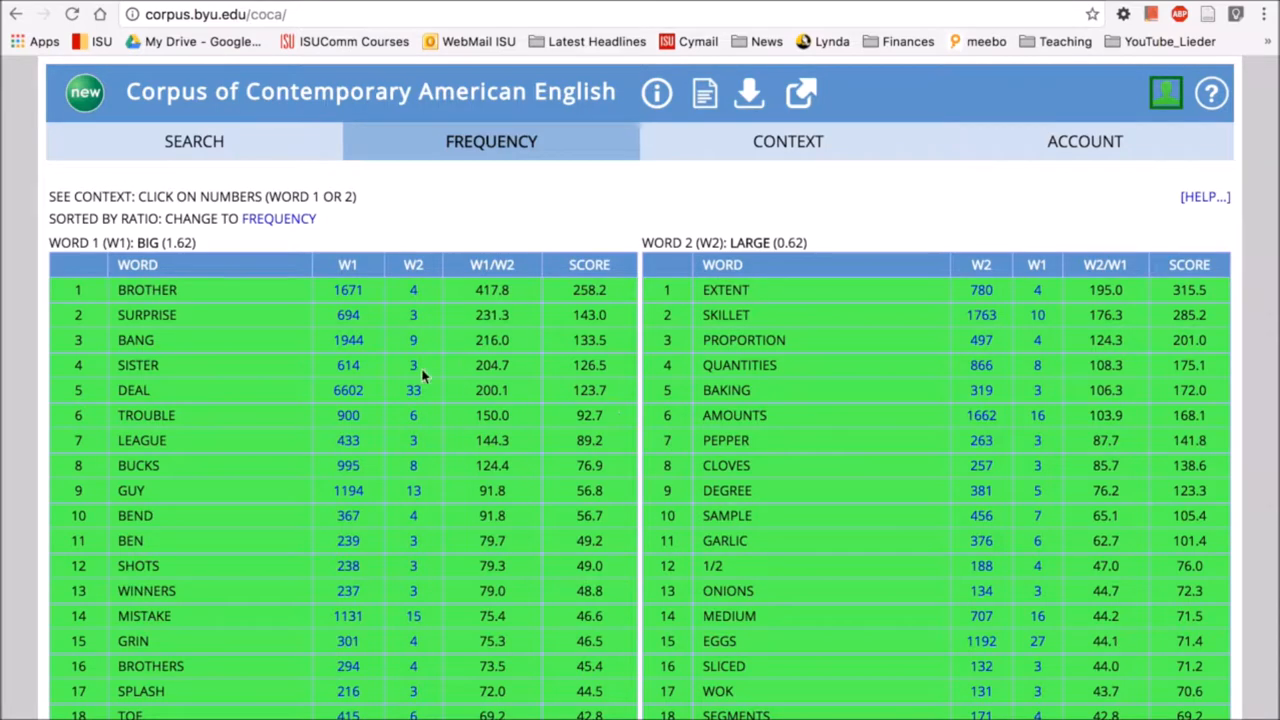
pyautogui.moveTo(162, 267)
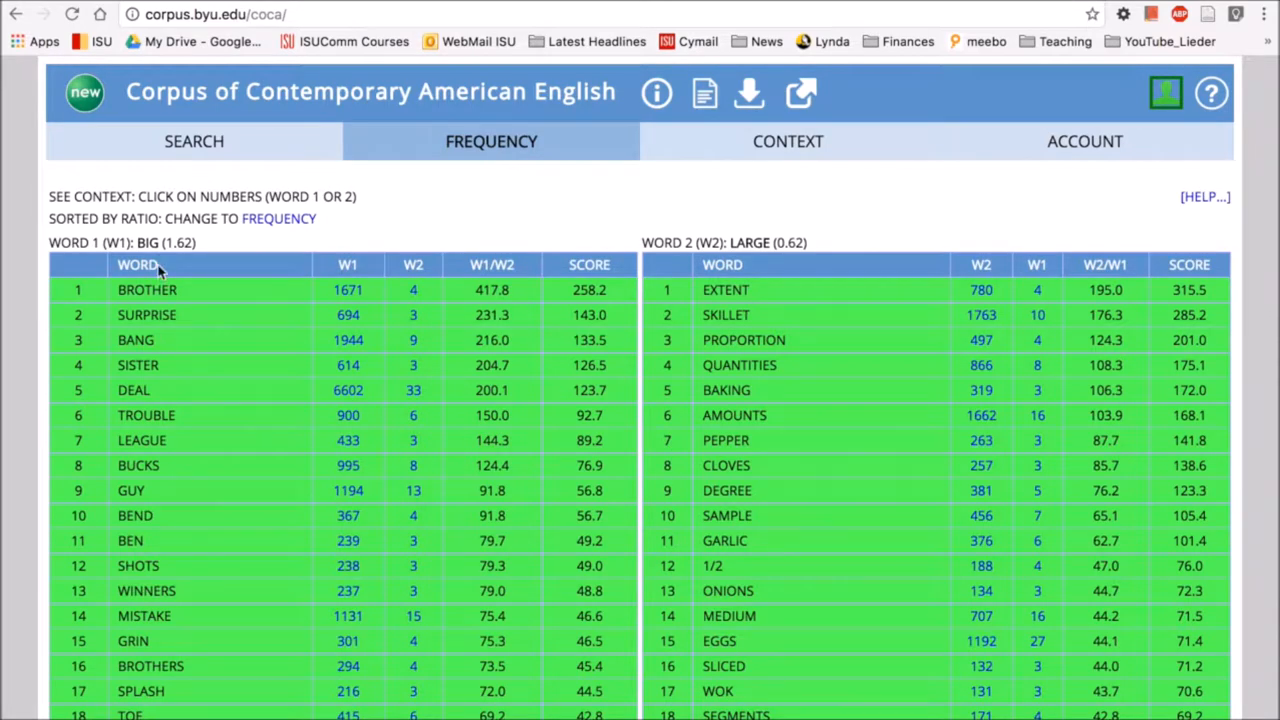
pyautogui.moveTo(177, 288)
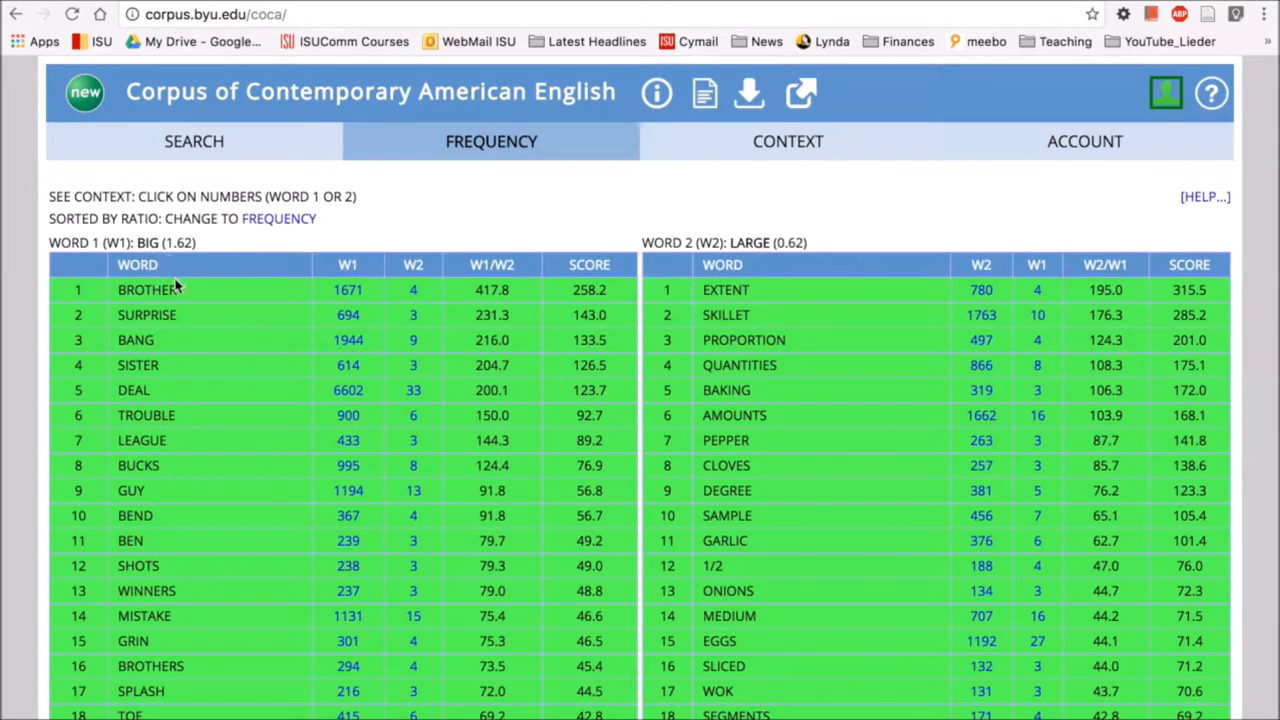
pyautogui.moveTo(185, 348)
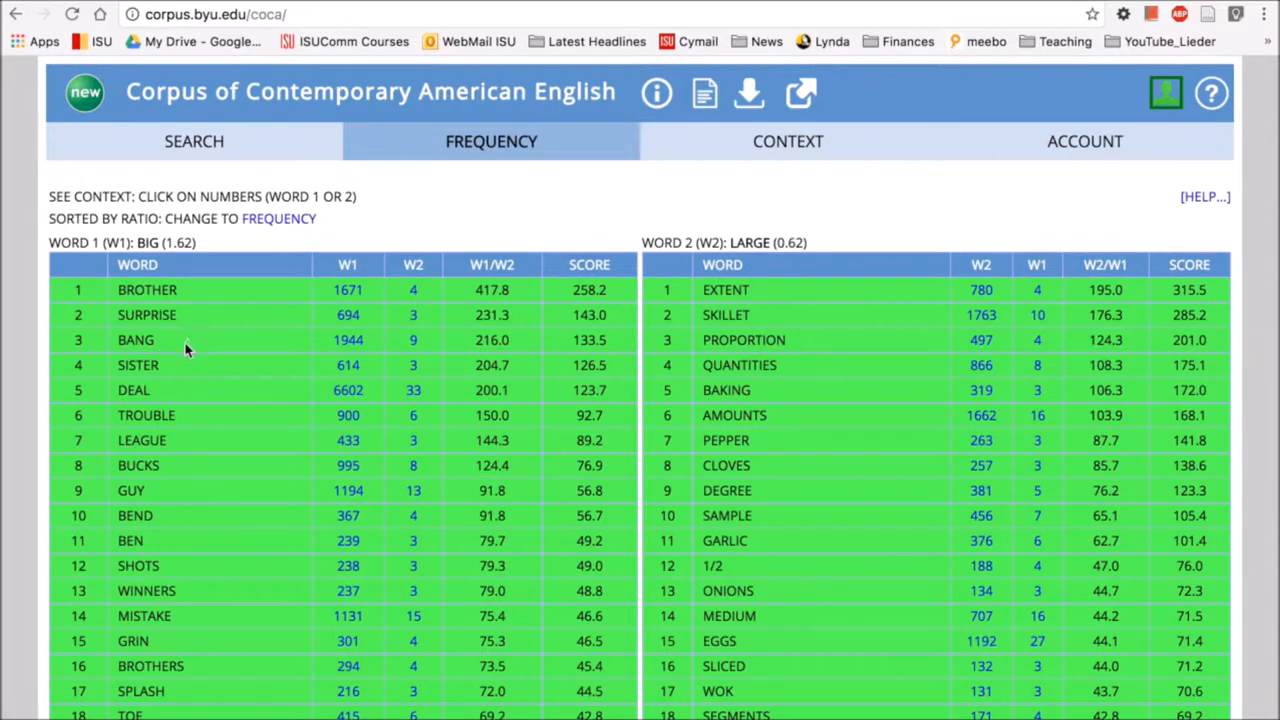
pyautogui.moveTo(186, 366)
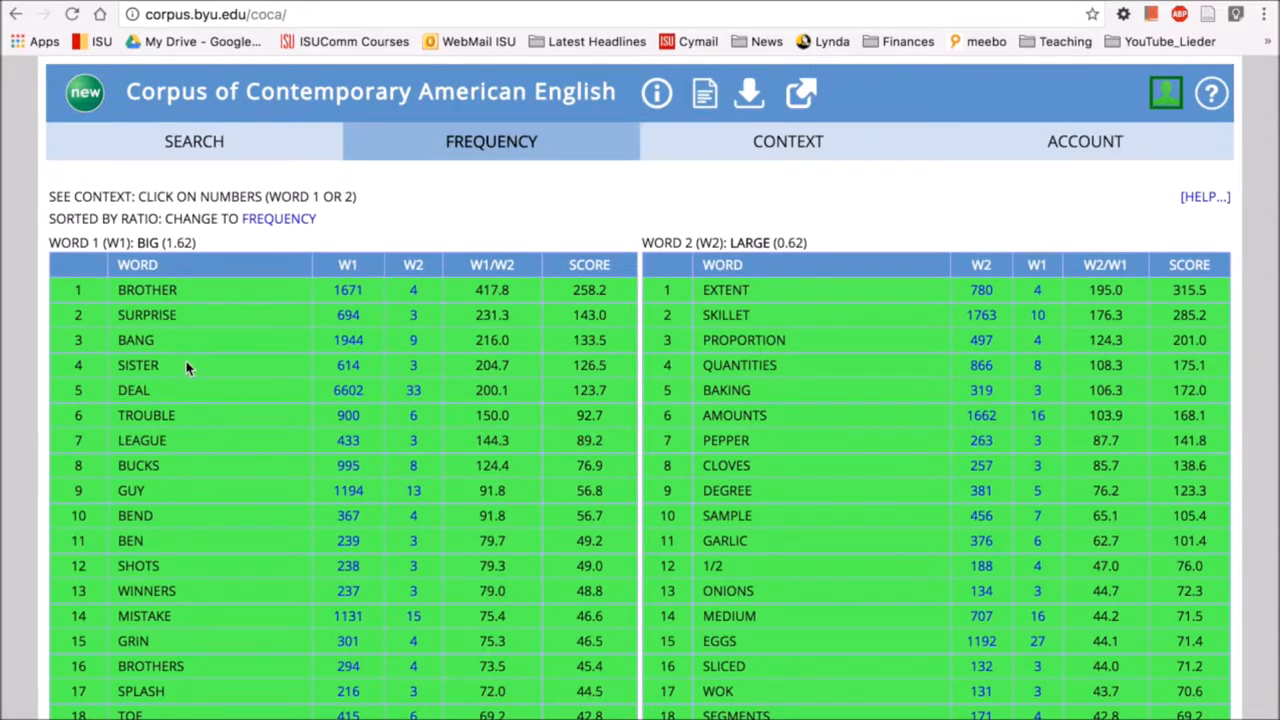
pyautogui.moveTo(763, 300)
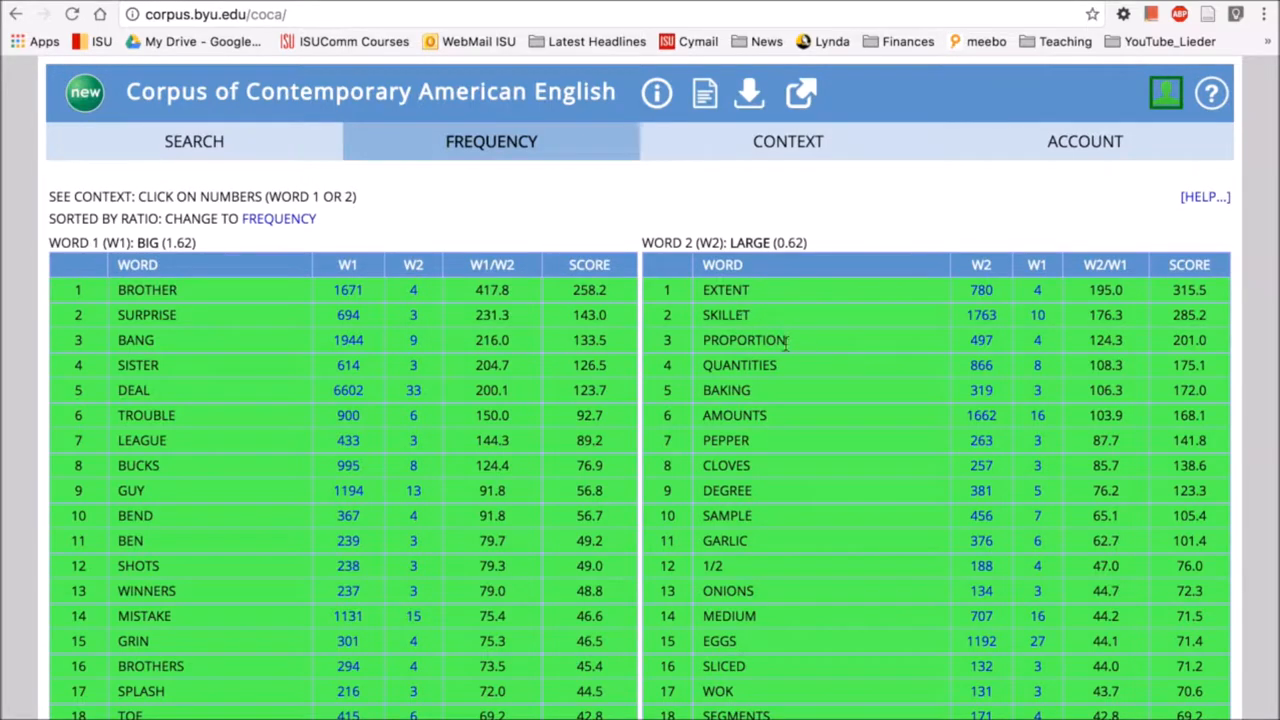
pyautogui.moveTo(730, 320)
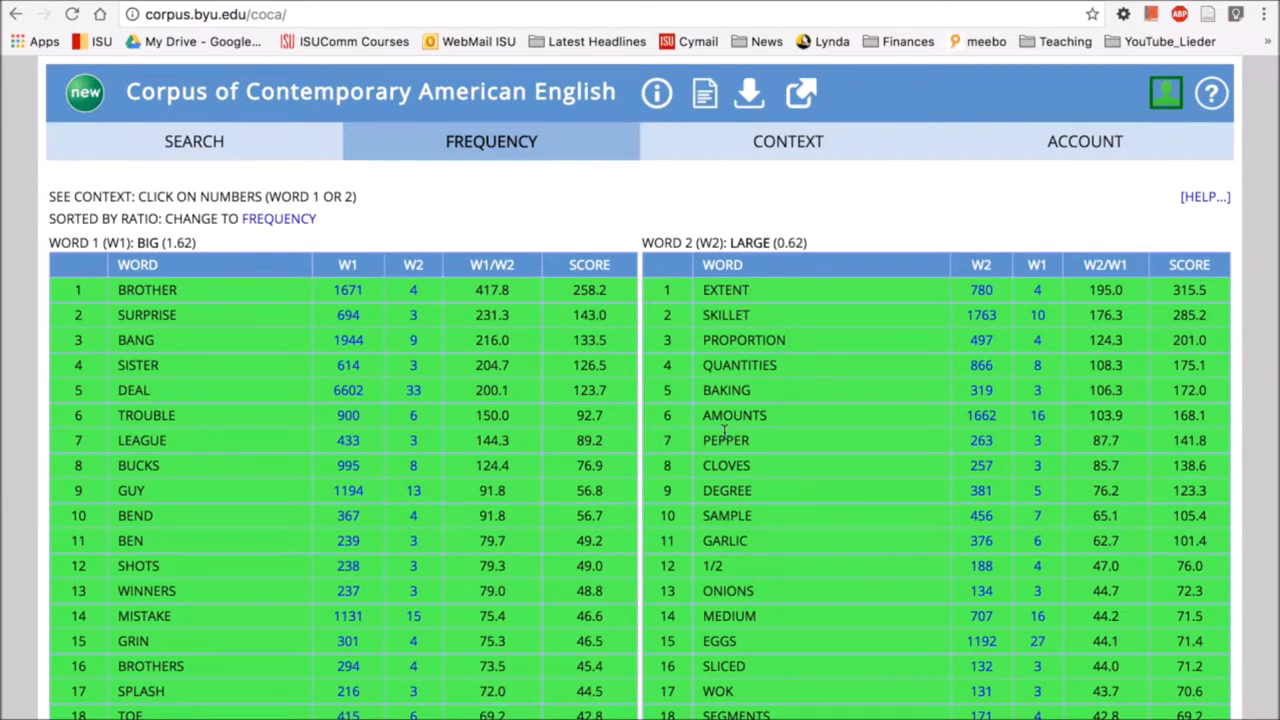
pyautogui.moveTo(178, 393)
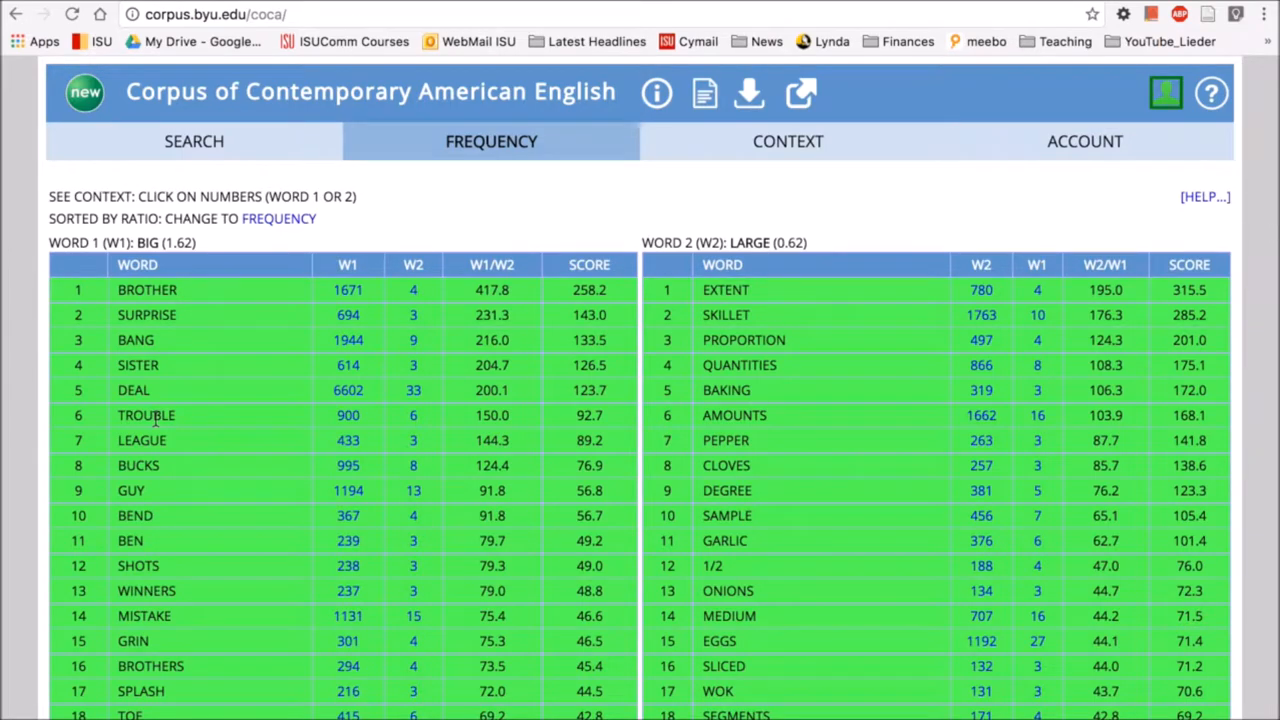
pyautogui.moveTo(180, 415)
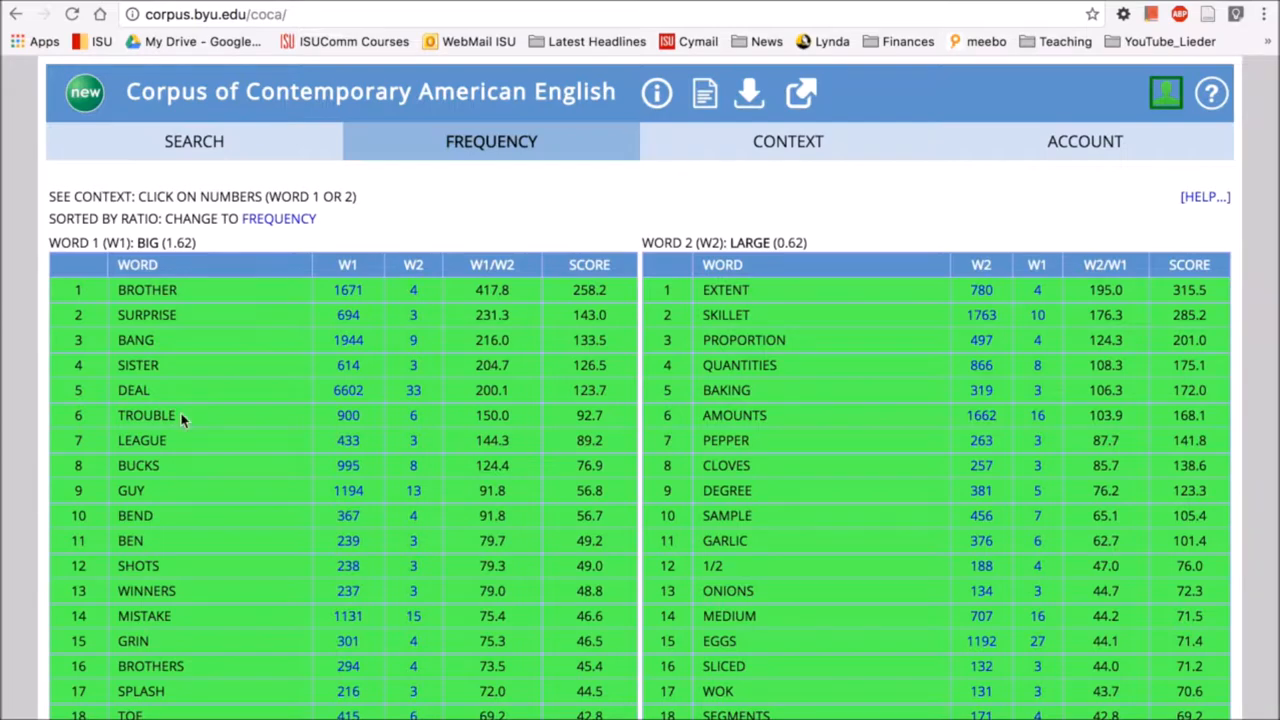
pyautogui.moveTo(172, 417)
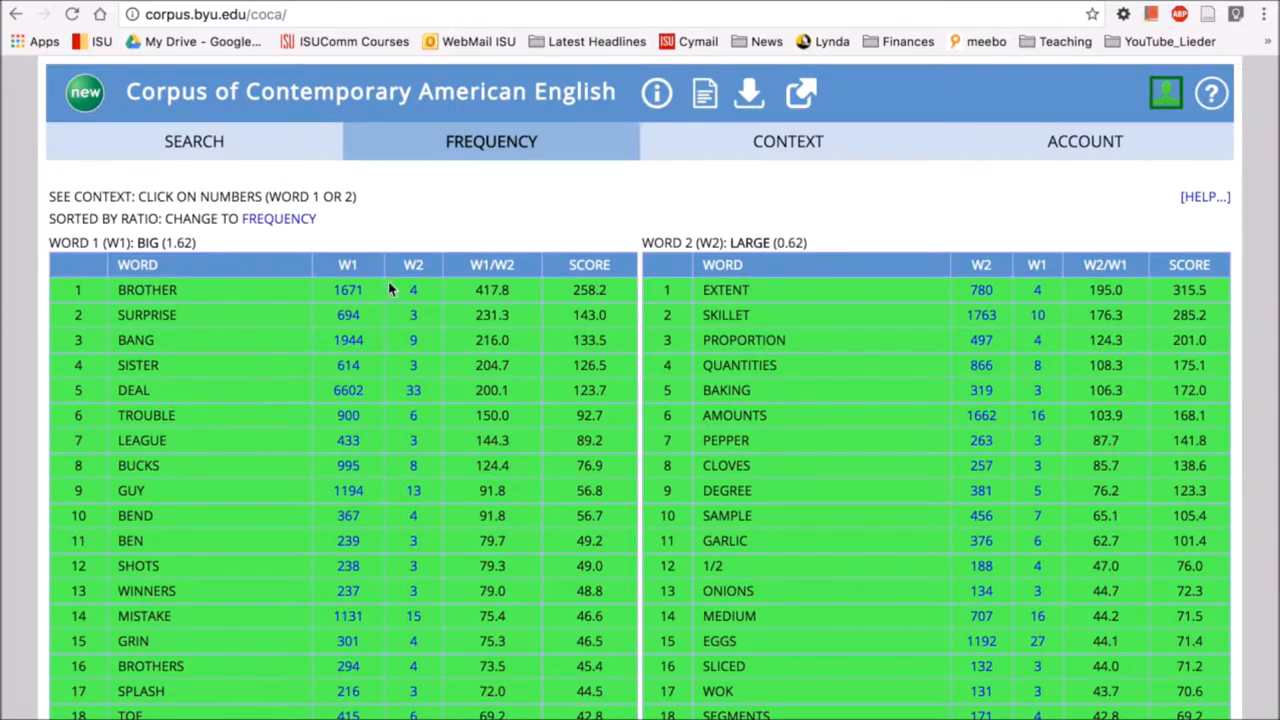
# Back on the search form, replace the words with 'run' and 'jog' and compare
pyautogui.click(193, 141)
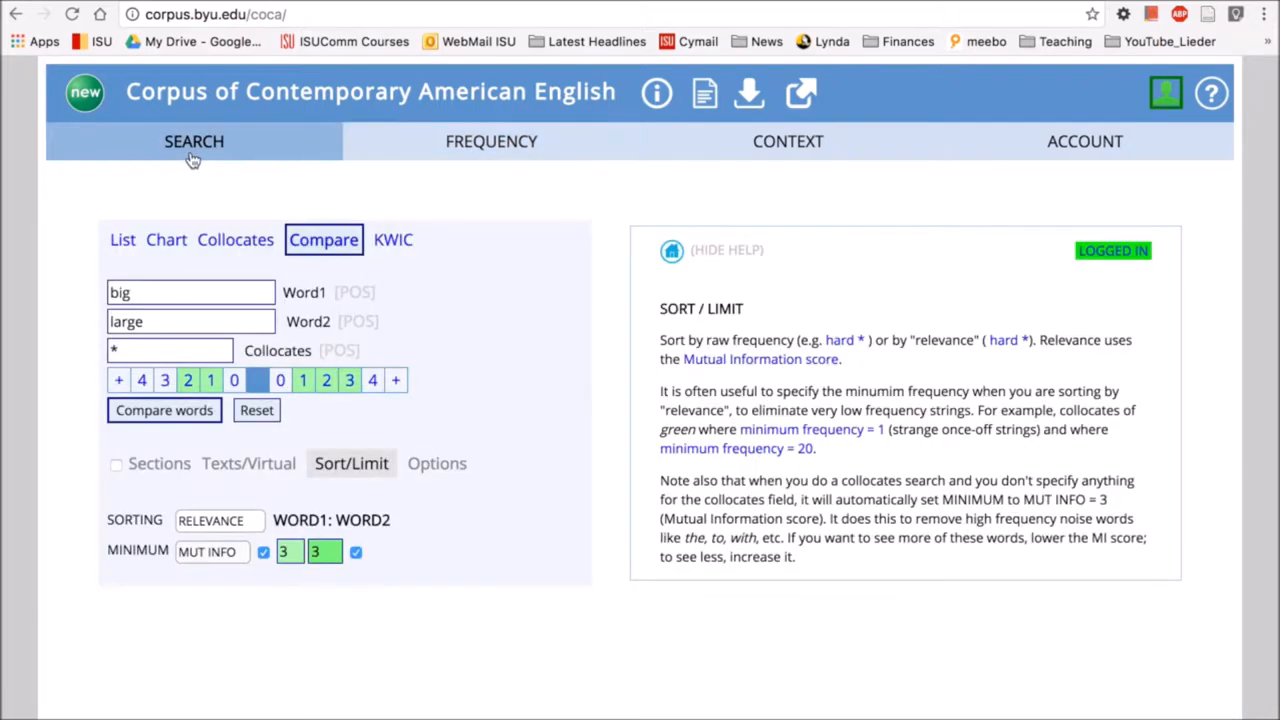
pyautogui.click(190, 292)
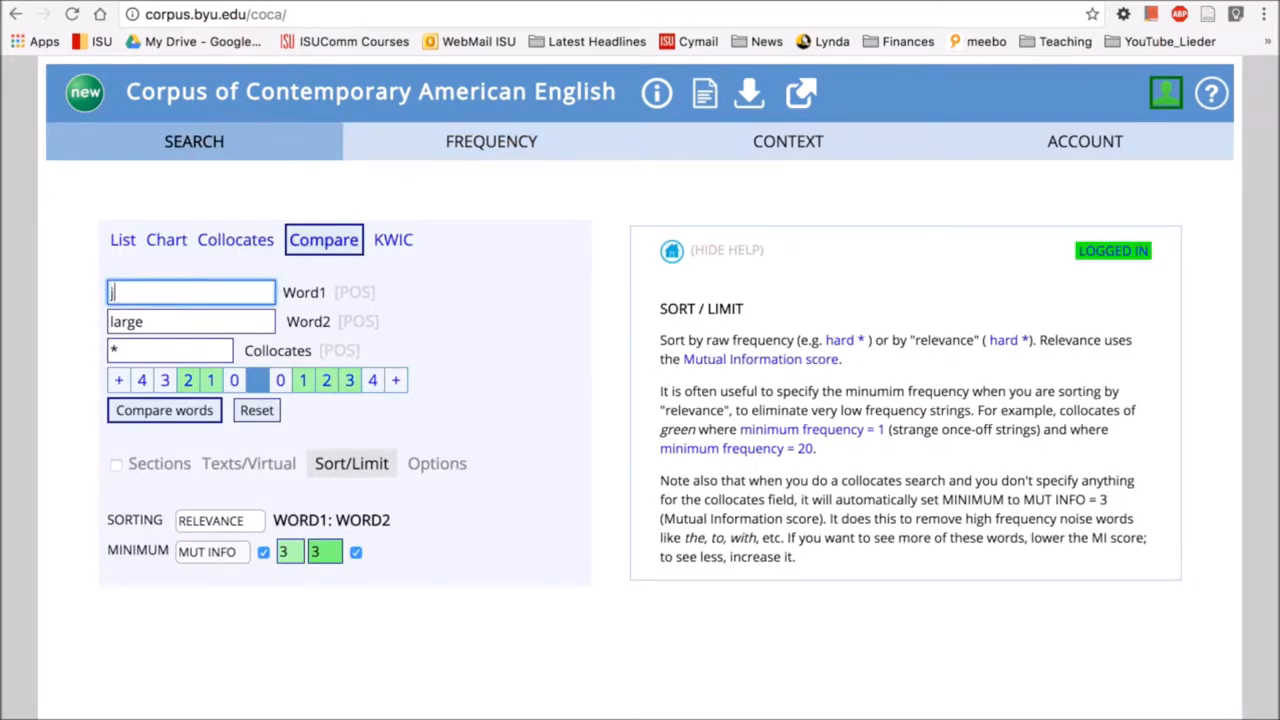
pyautogui.write('run')
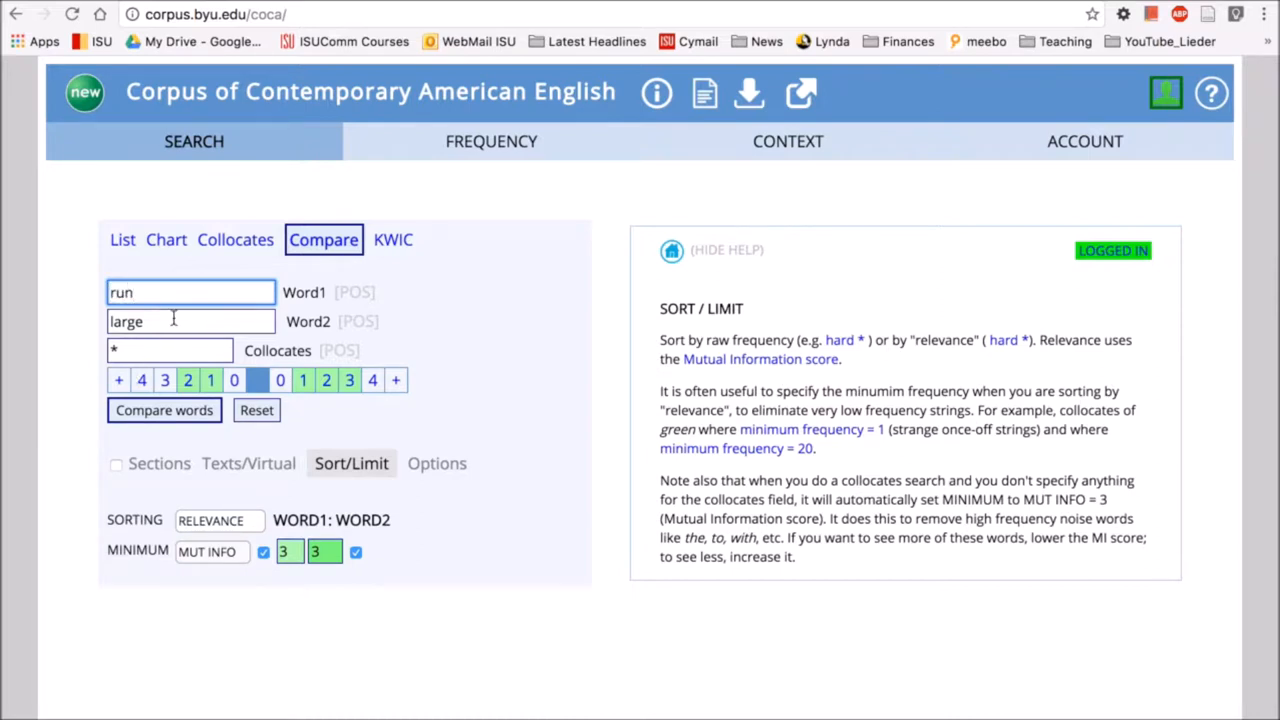
pyautogui.click(190, 321)
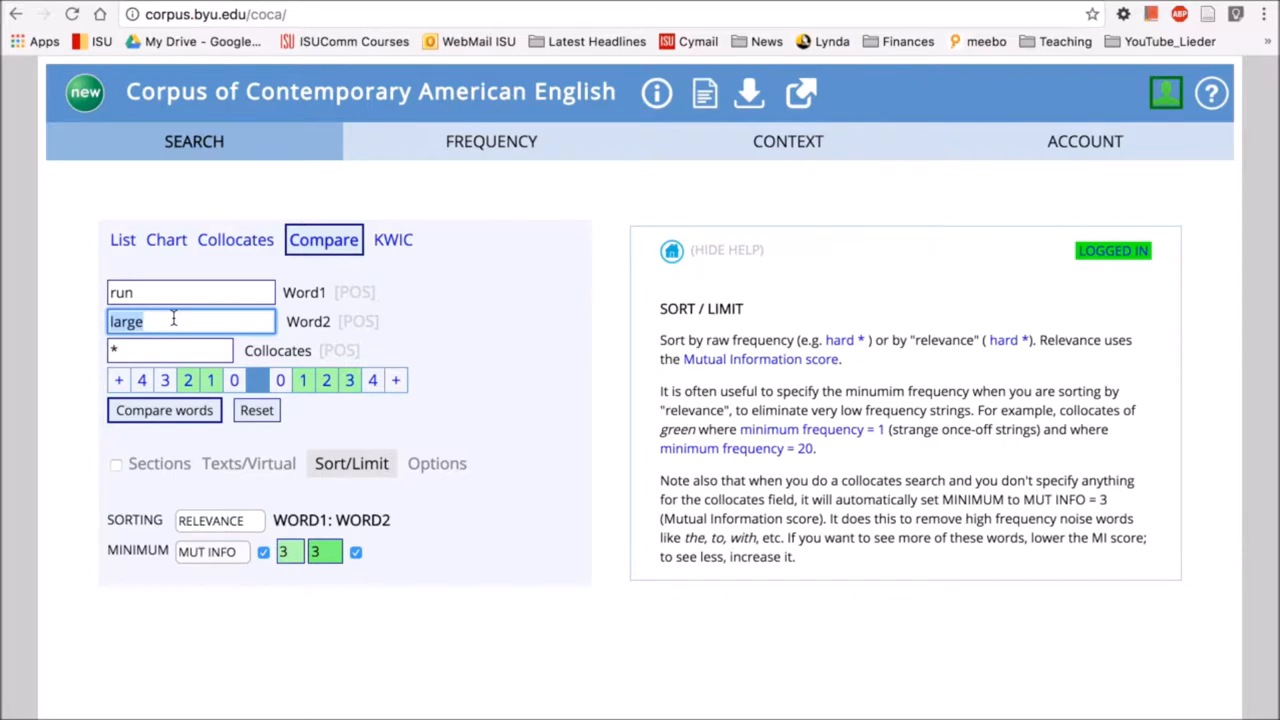
pyautogui.write('jog')
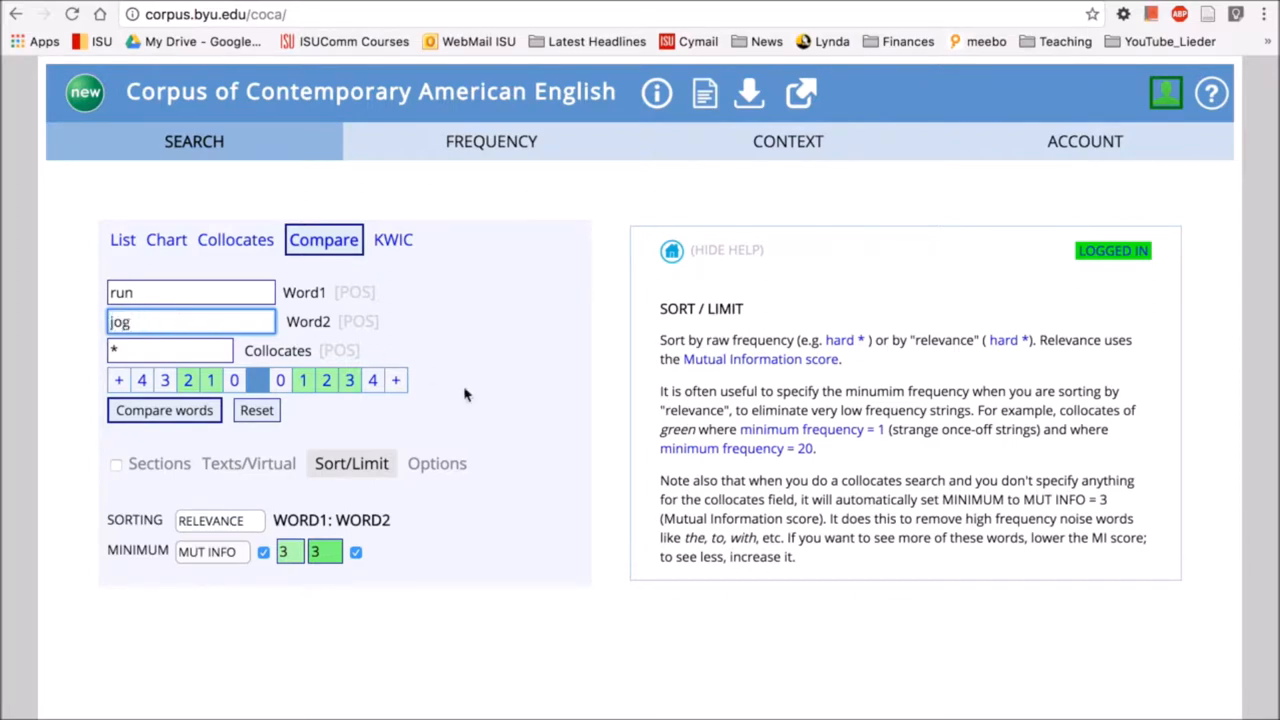
pyautogui.click(164, 410)
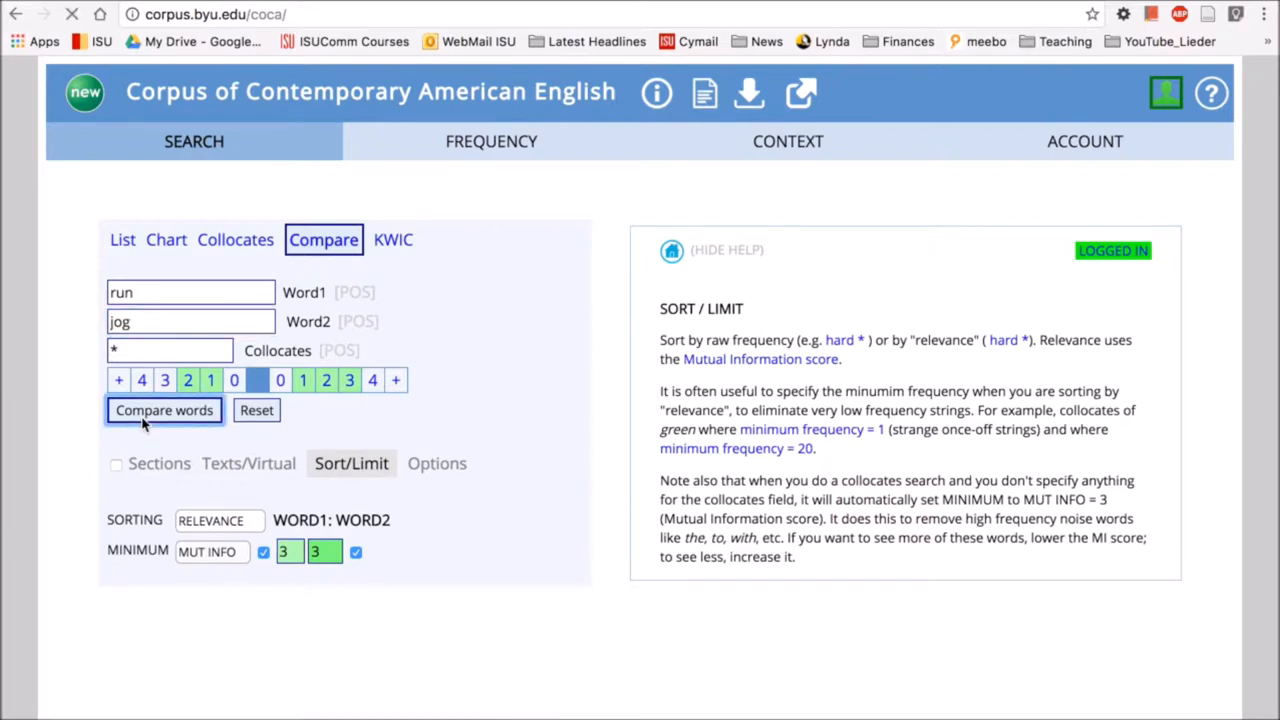
pyautogui.moveTo(533, 405)
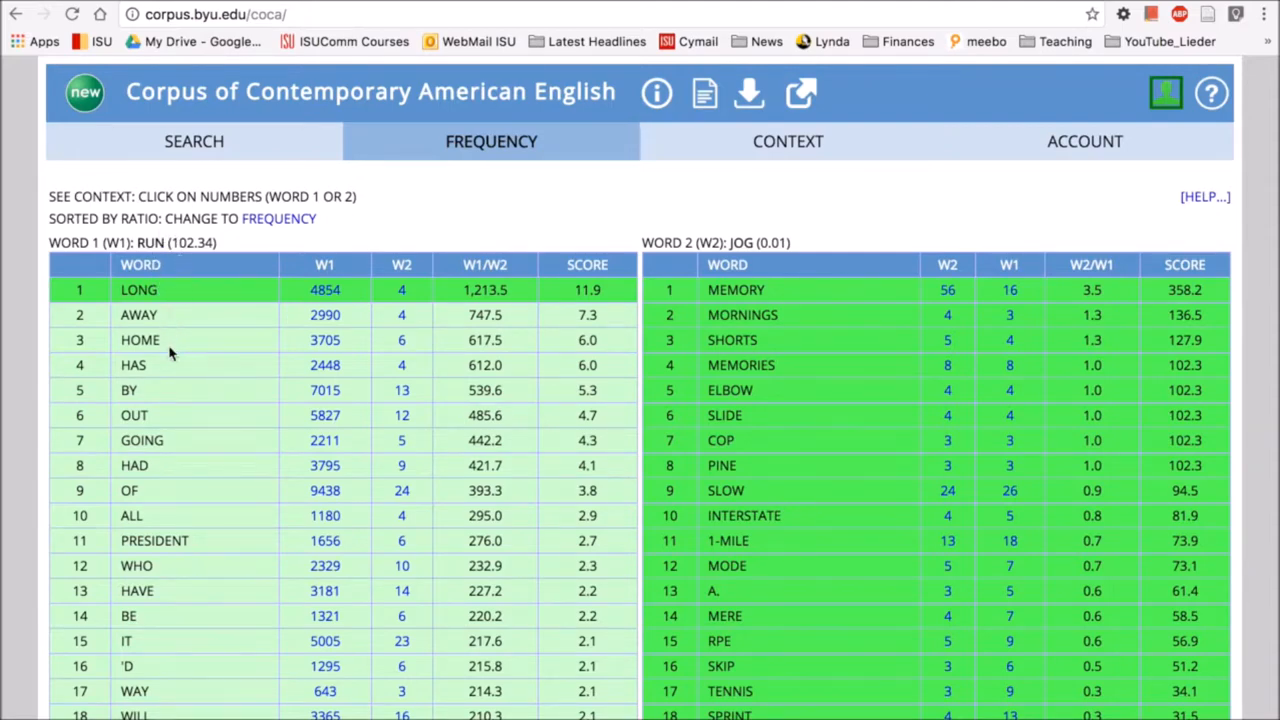
pyautogui.moveTo(830, 248)
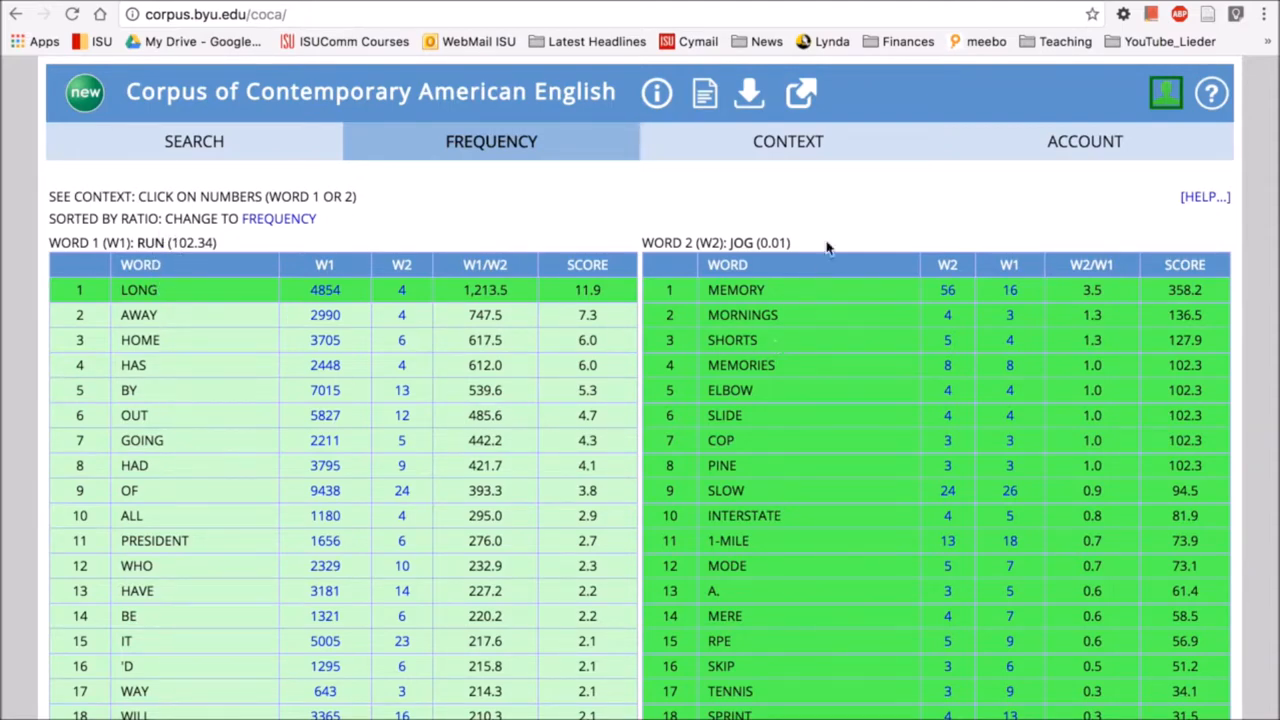
pyautogui.moveTo(750, 307)
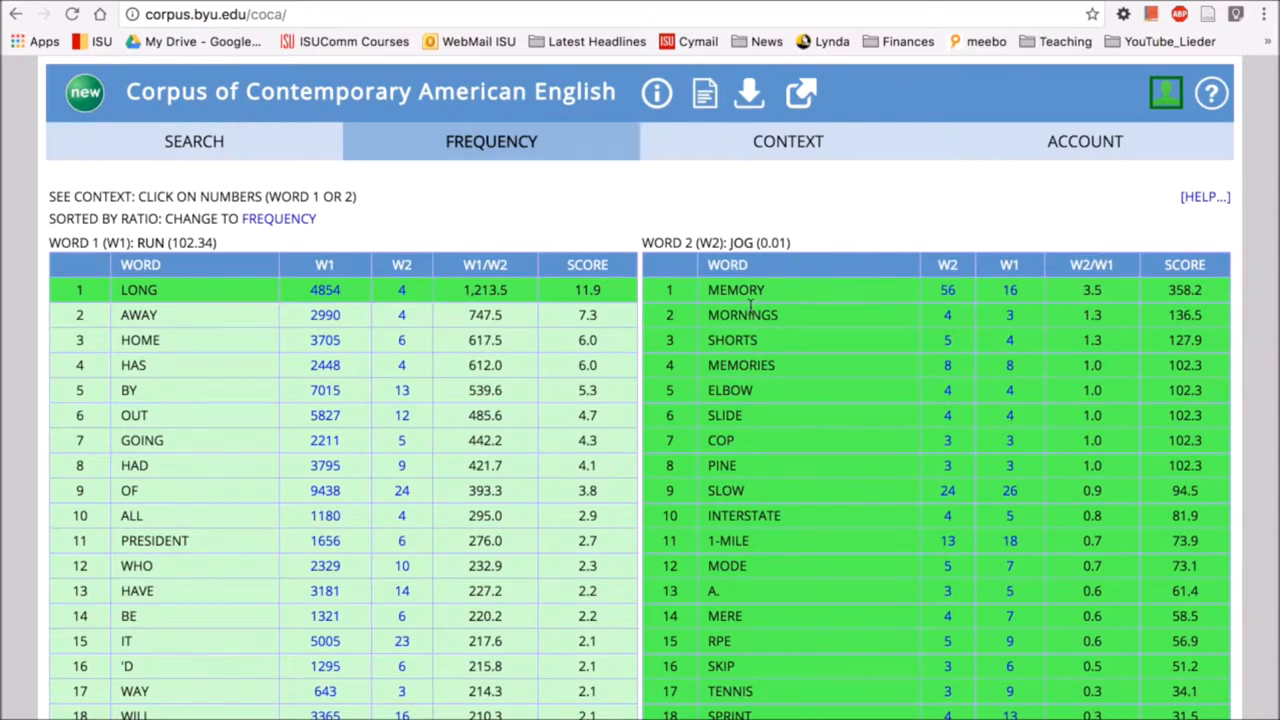
pyautogui.moveTo(772, 388)
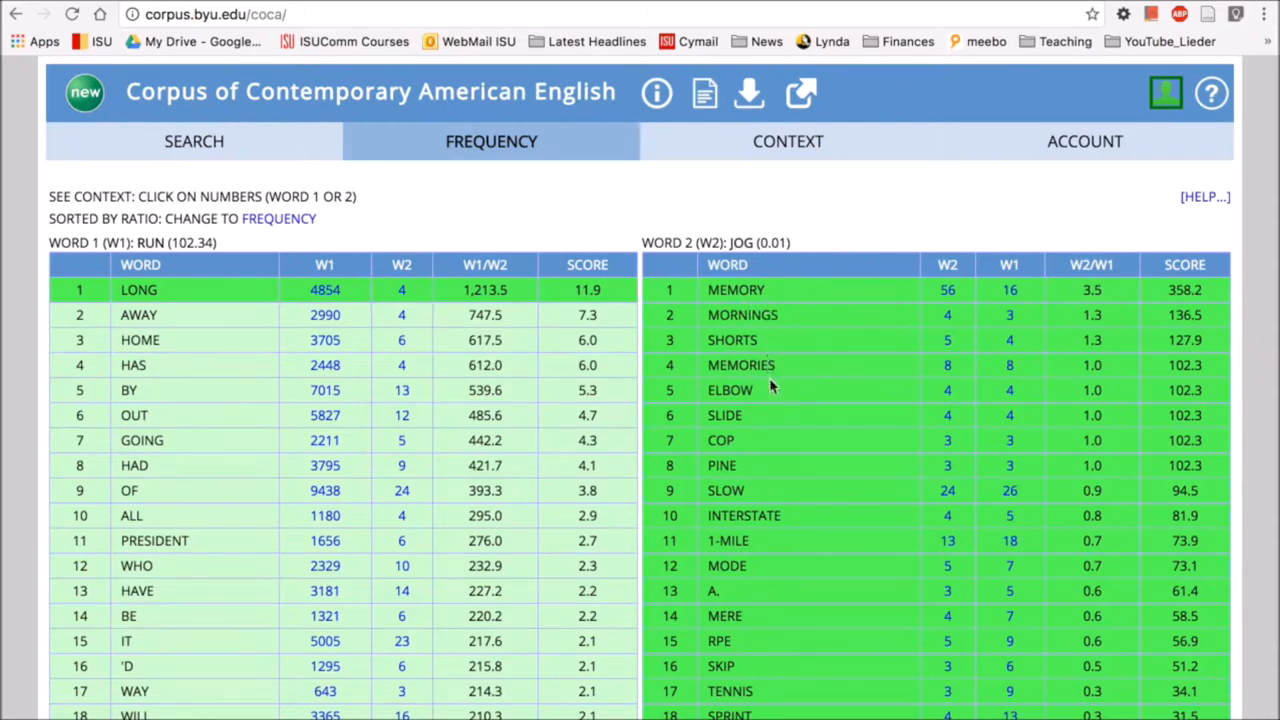
pyautogui.moveTo(740, 307)
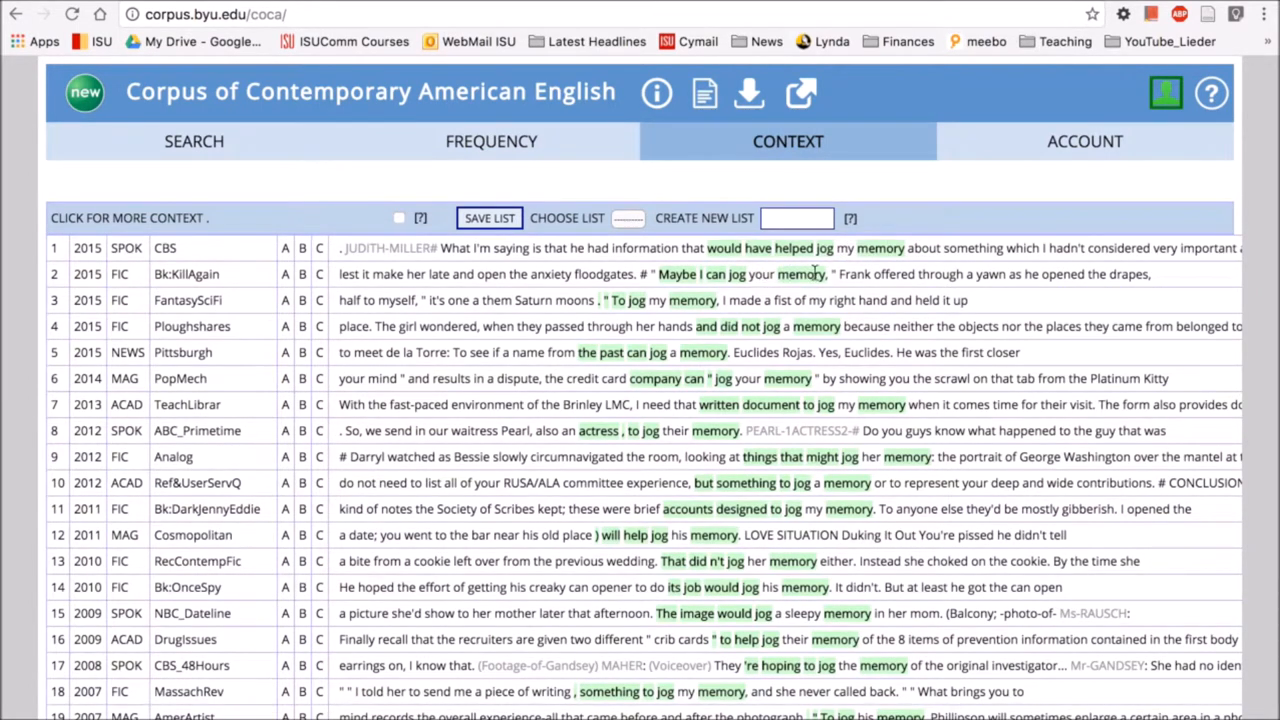
pyautogui.moveTo(712, 300)
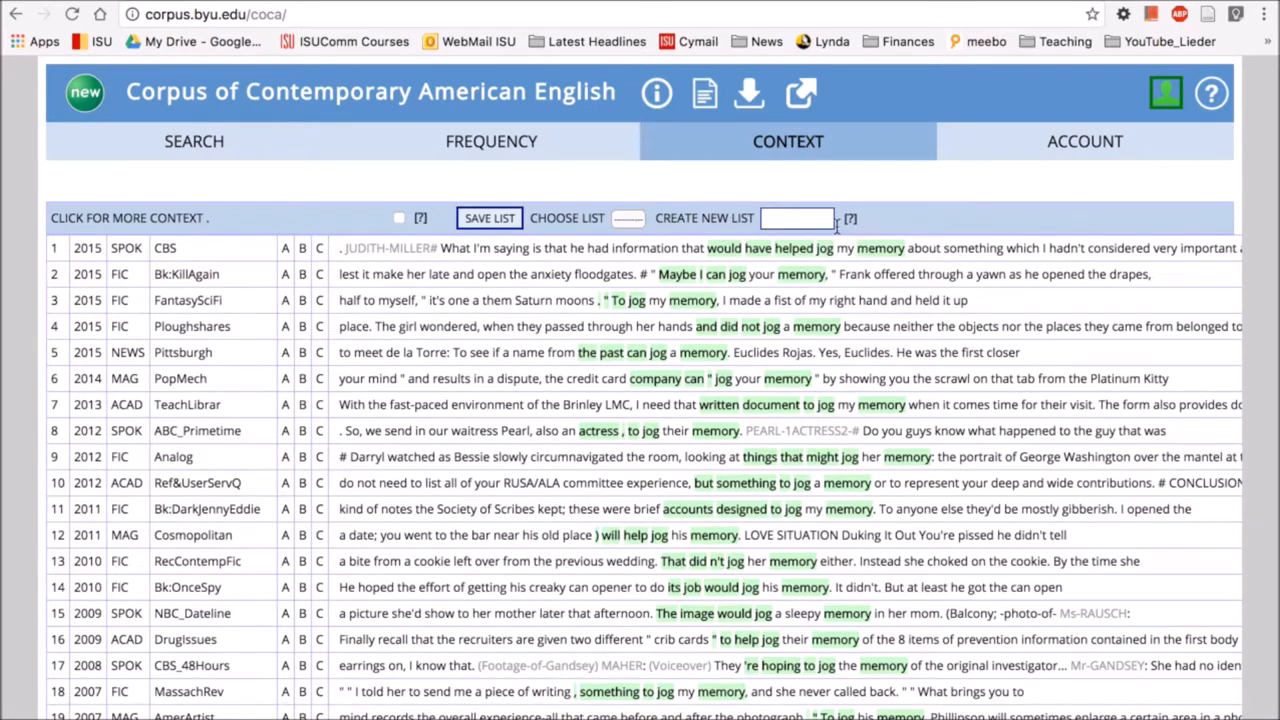
pyautogui.moveTo(805, 318)
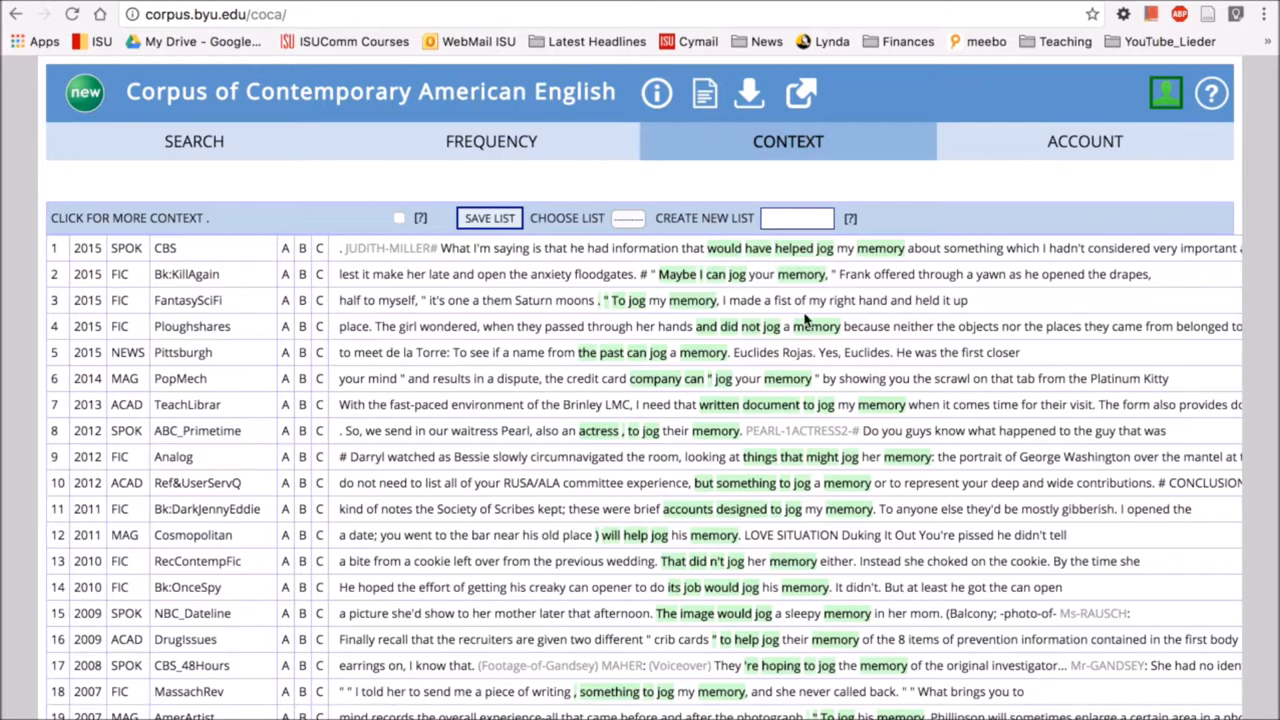
pyautogui.moveTo(906, 272)
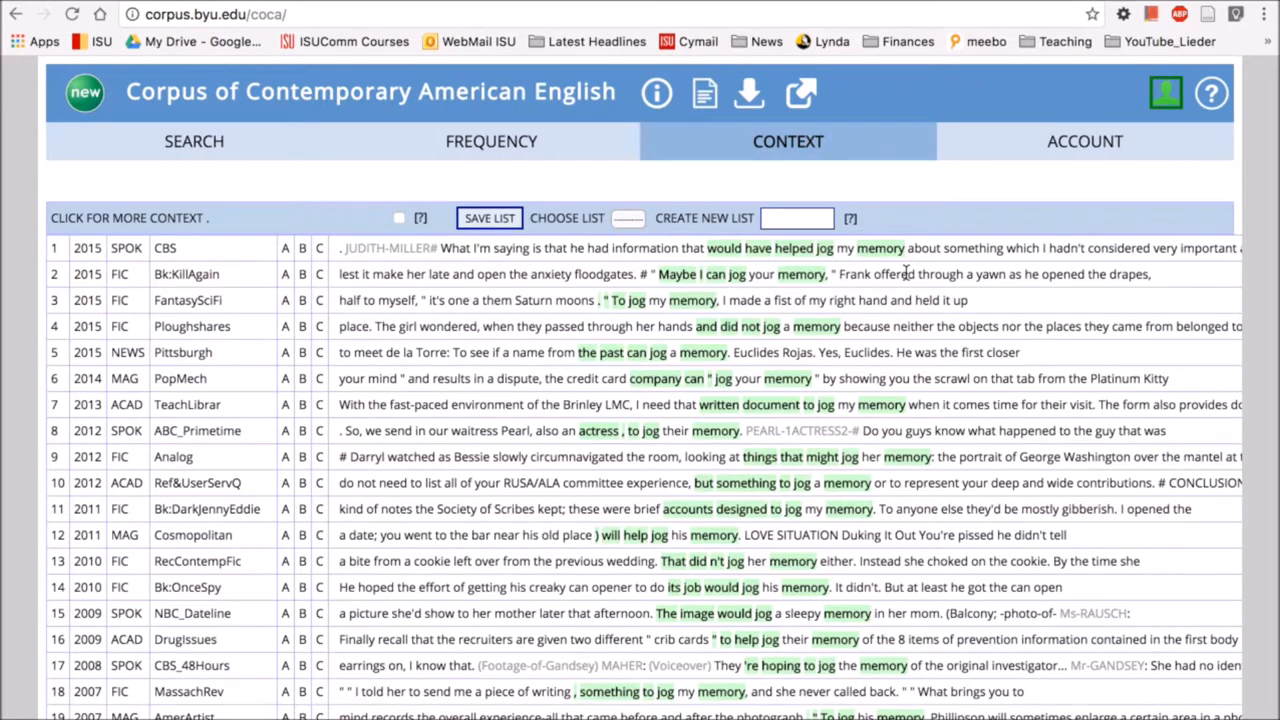
pyautogui.moveTo(868, 303)
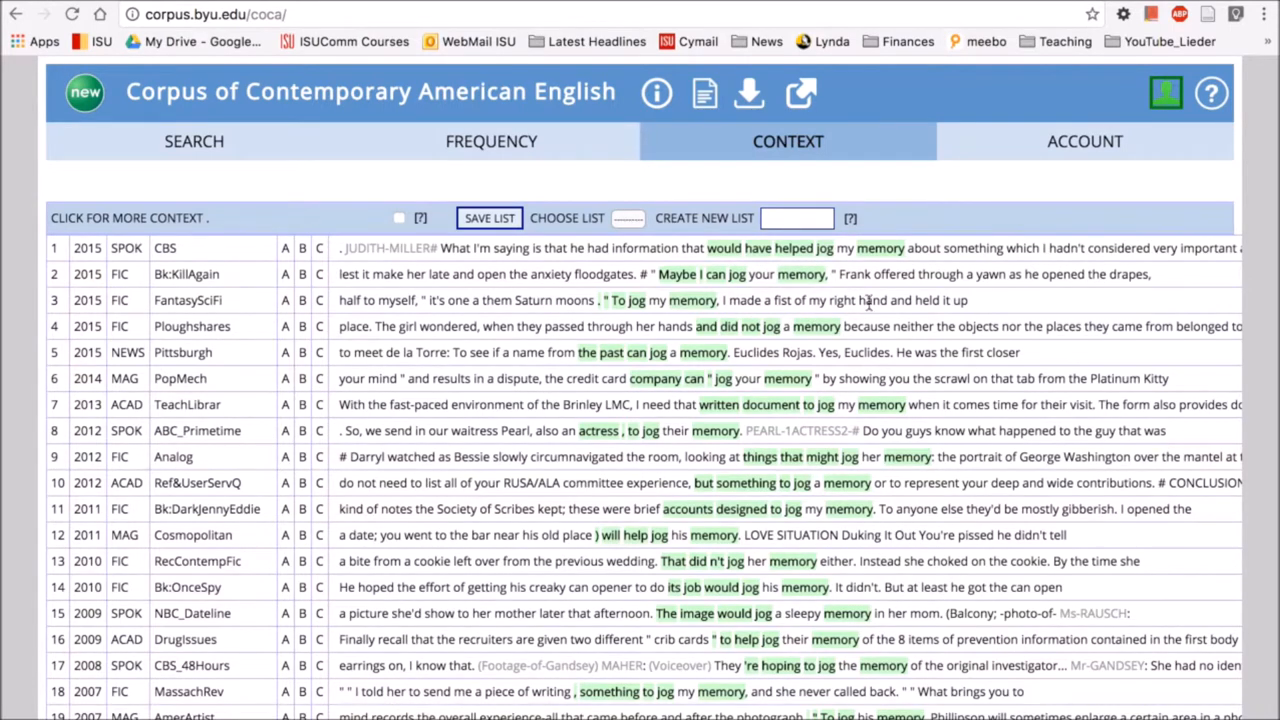
pyautogui.moveTo(868, 401)
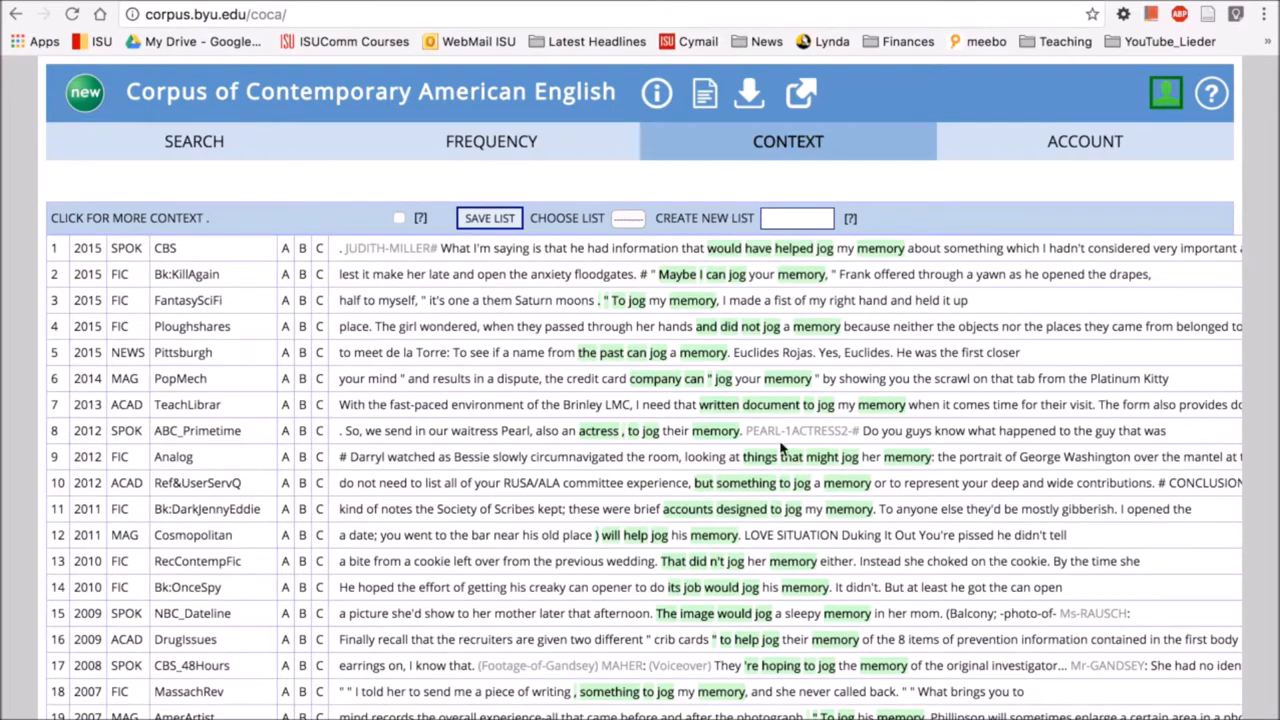
pyautogui.moveTo(868, 505)
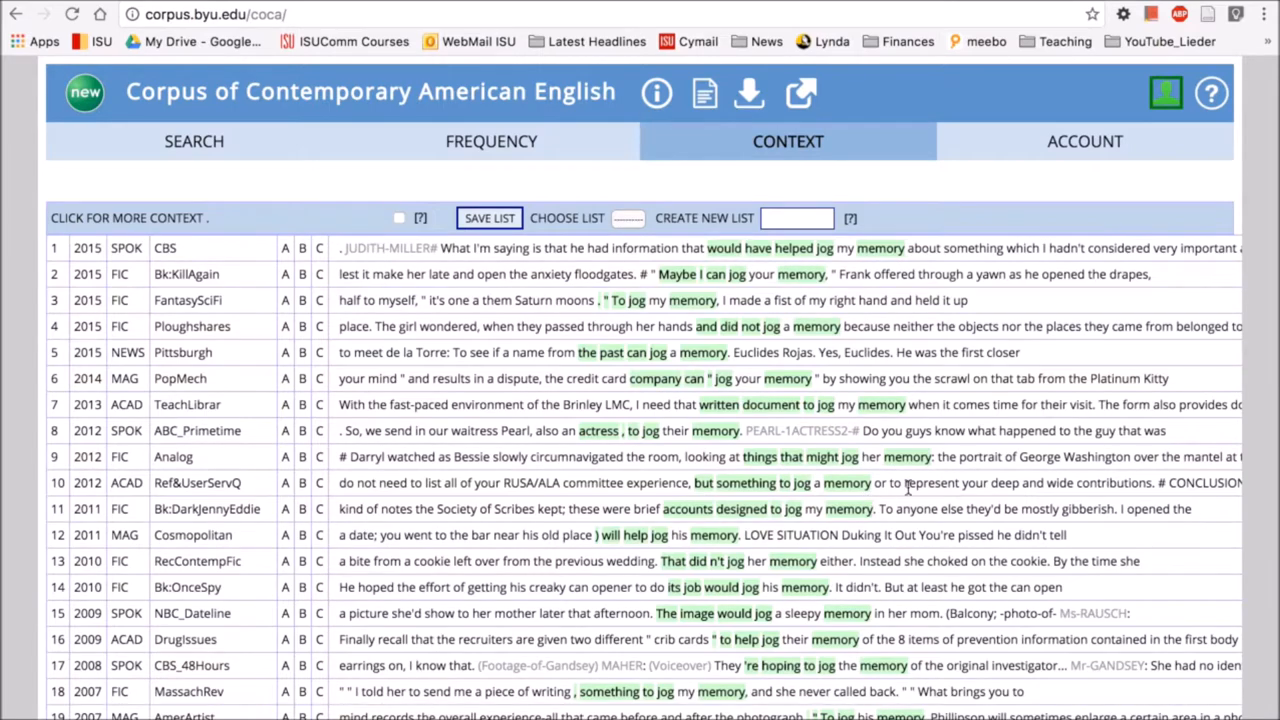
# Scroll through the jog + memory KWIC lines, then return to the search form
pyautogui.scroll(-3)
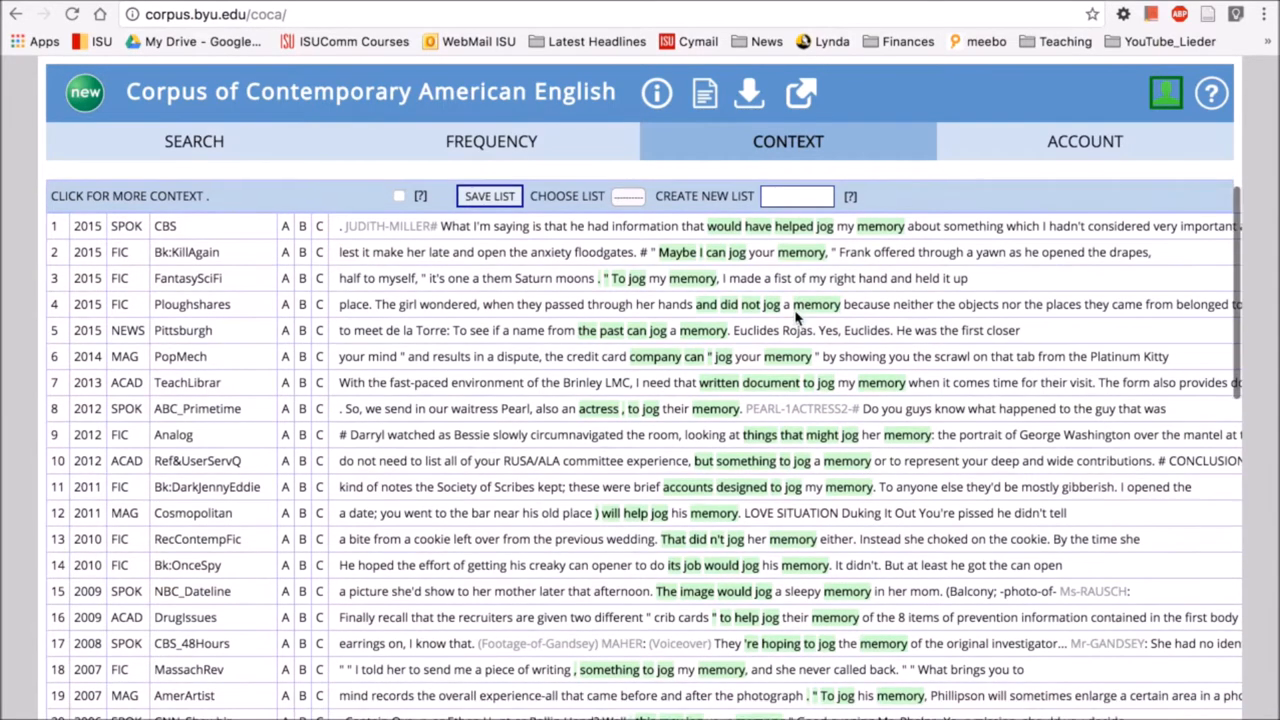
pyautogui.scroll(-3)
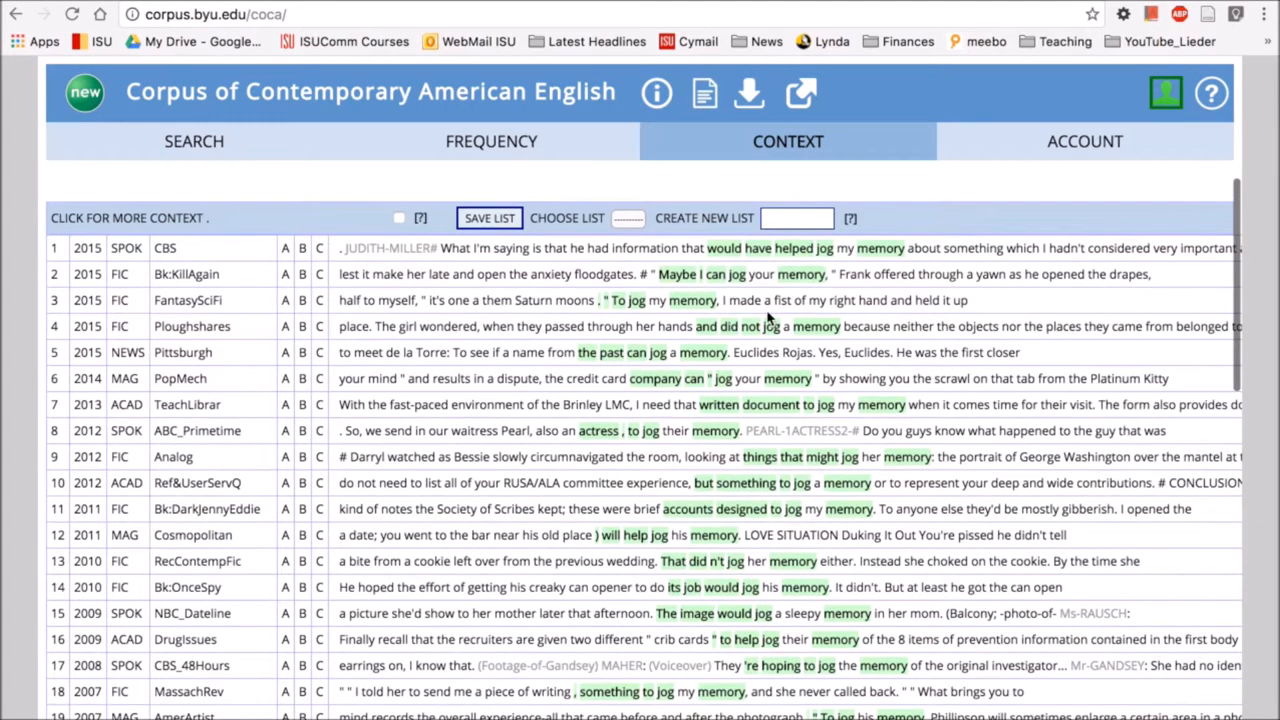
pyautogui.click(194, 141)
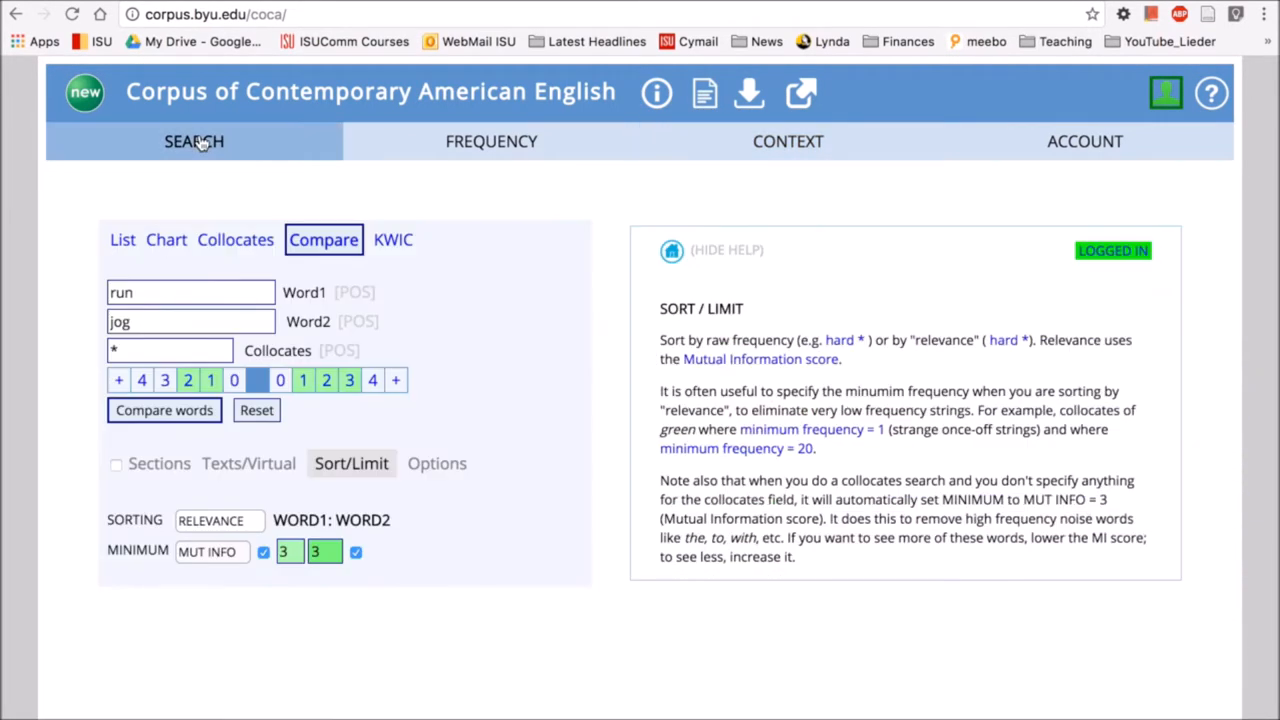